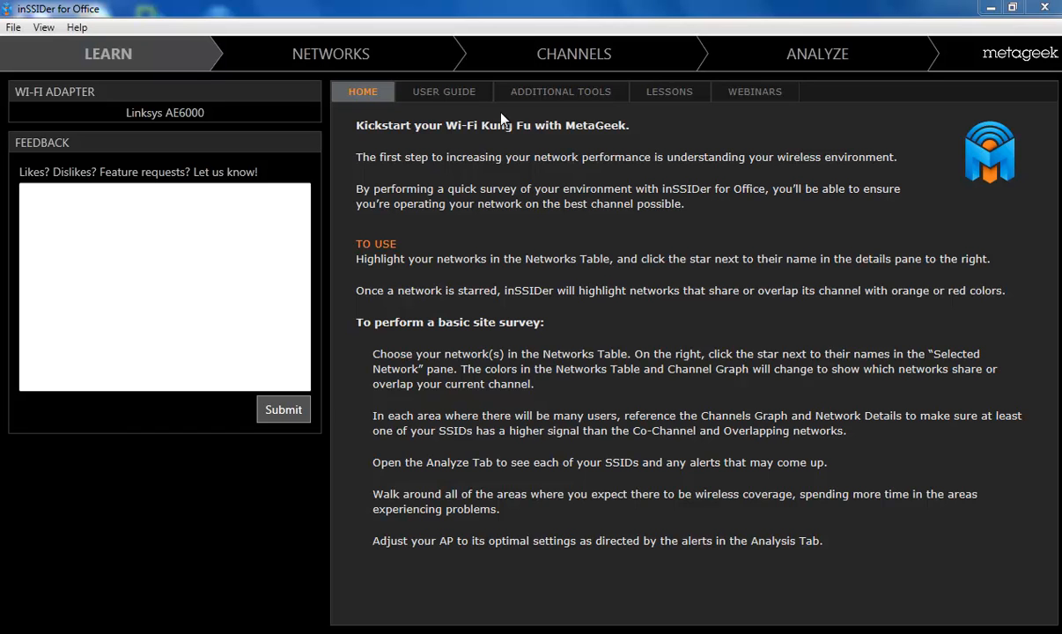
Show the User Guide page with its introductory overview and example networks screen
{"action": "left_click", "coordinate": [444, 92]}
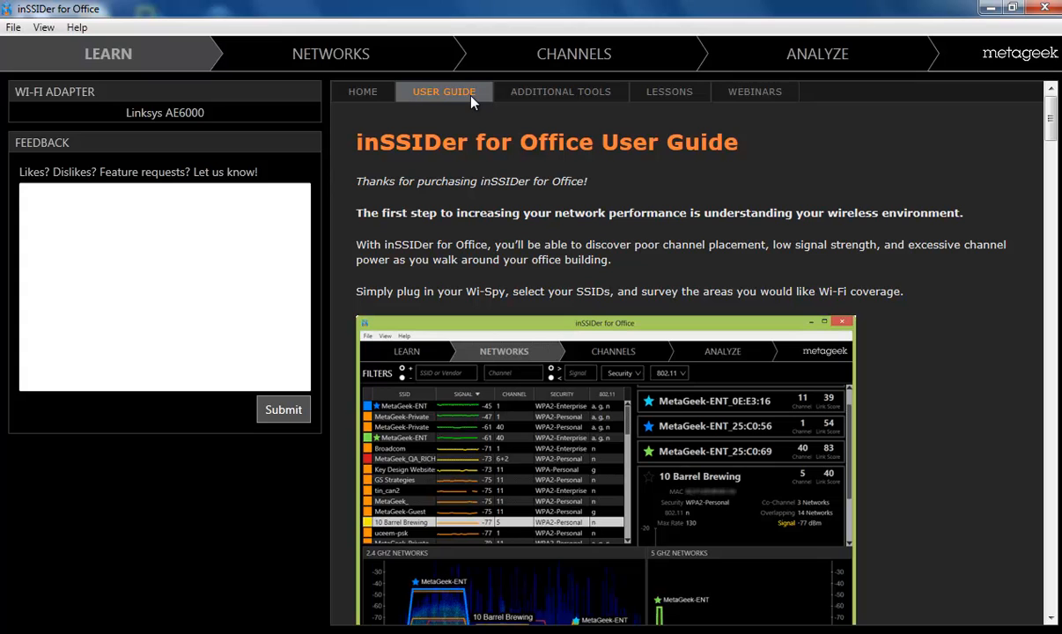
{"action": "mouse_move", "coordinate": [1055, 511]}
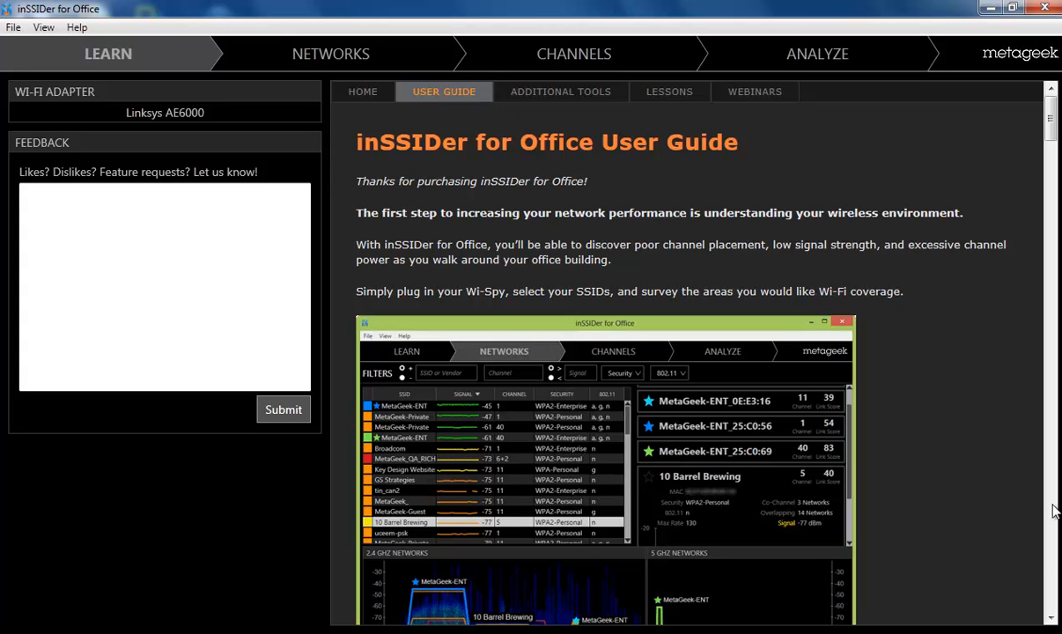
{"action": "mouse_move", "coordinate": [1057, 564]}
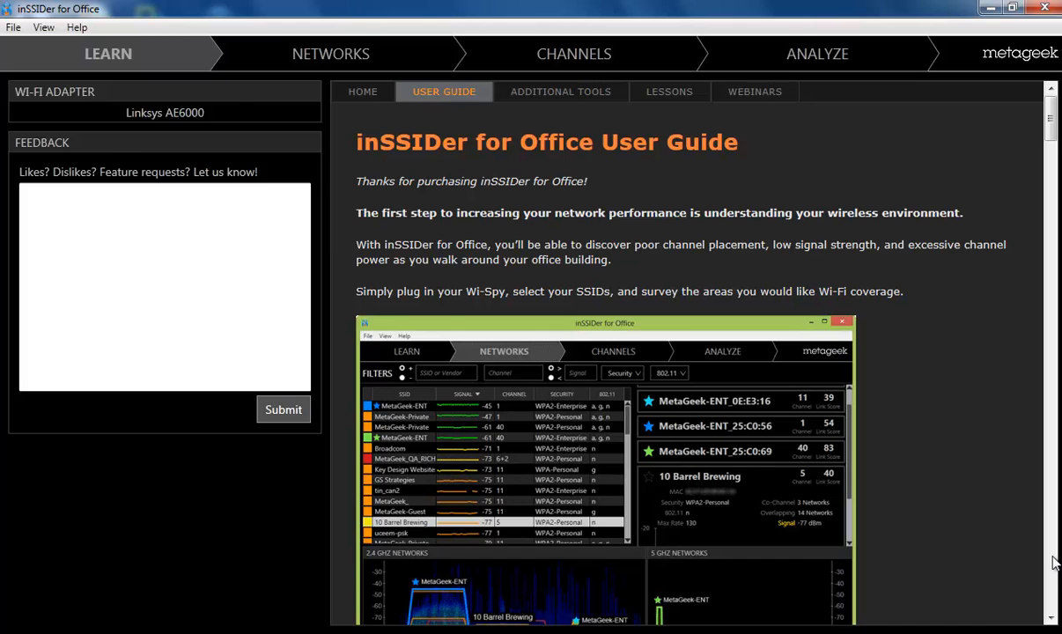
Sort the Networks table by signal, channel, then security type, and peek at the security filter
{"action": "left_click", "coordinate": [330, 52]}
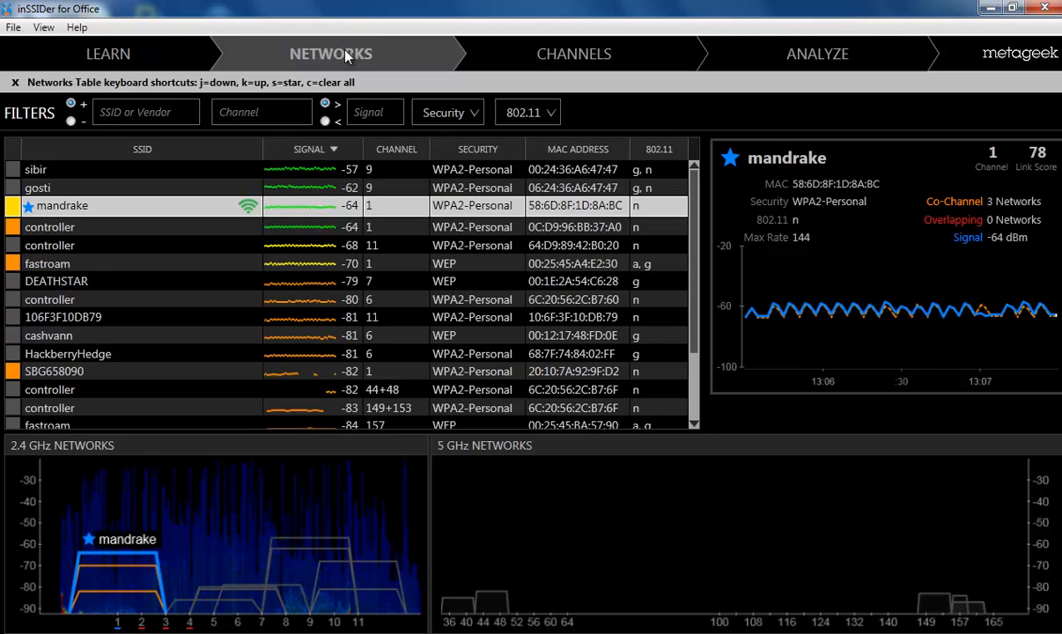
{"action": "left_click", "coordinate": [310, 148]}
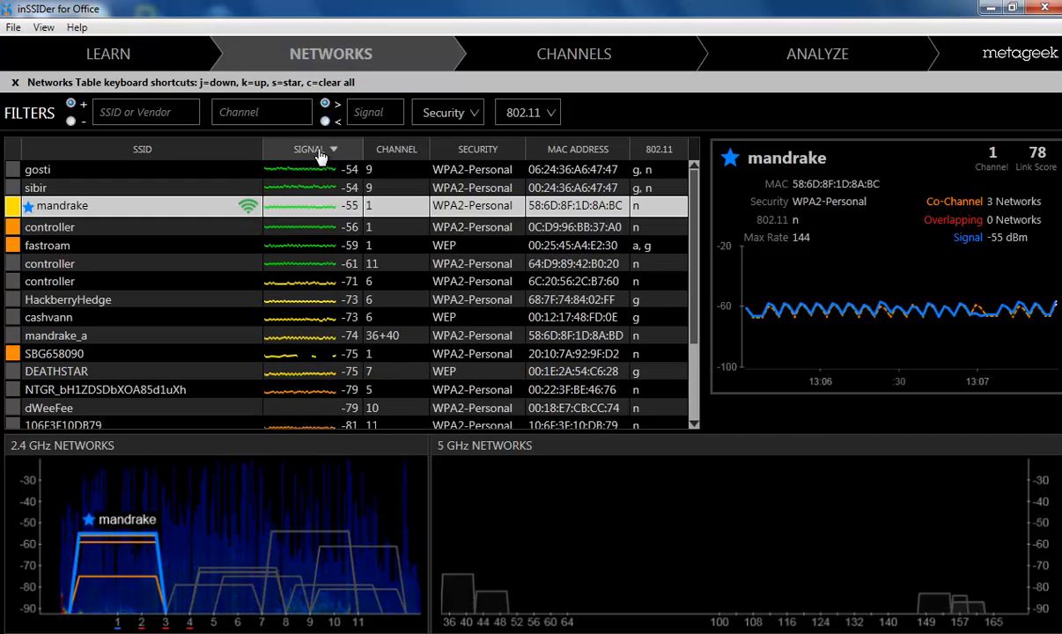
{"action": "left_click", "coordinate": [308, 148]}
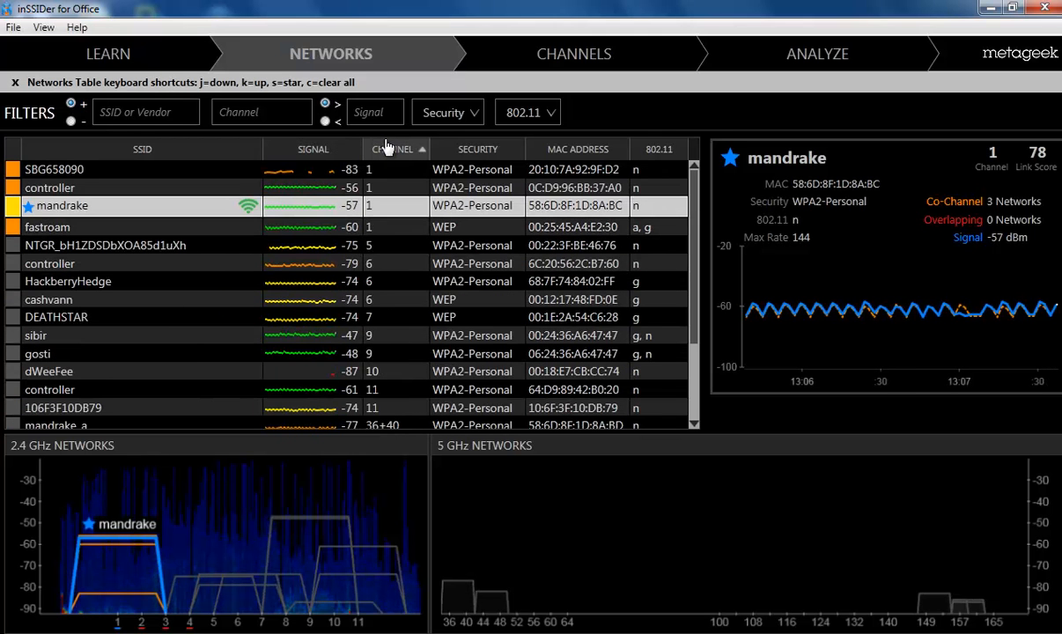
{"action": "left_click", "coordinate": [477, 148]}
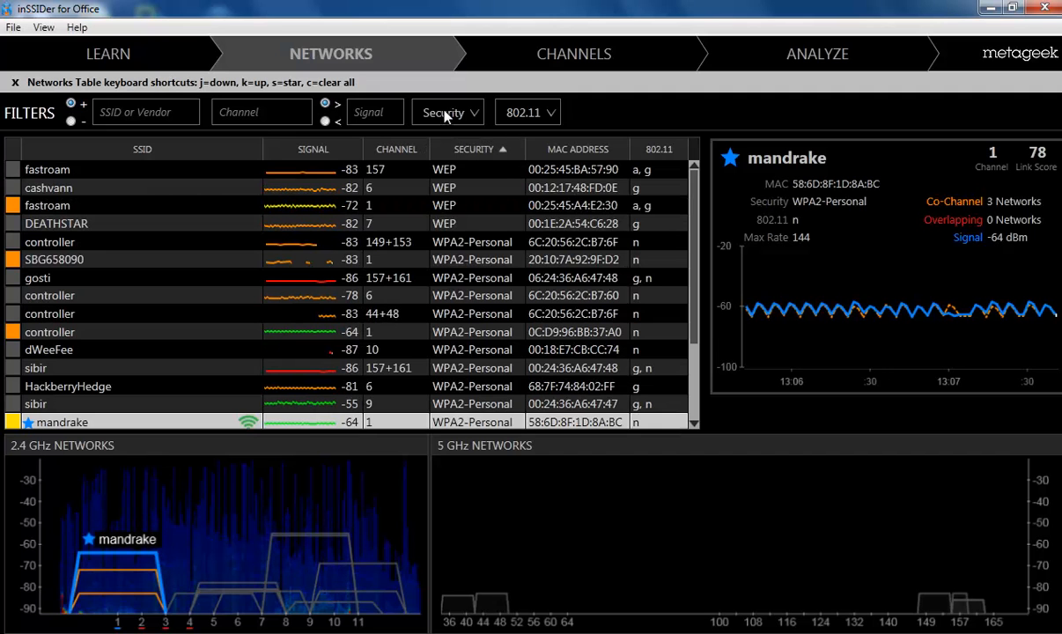
{"action": "left_click", "coordinate": [447, 113]}
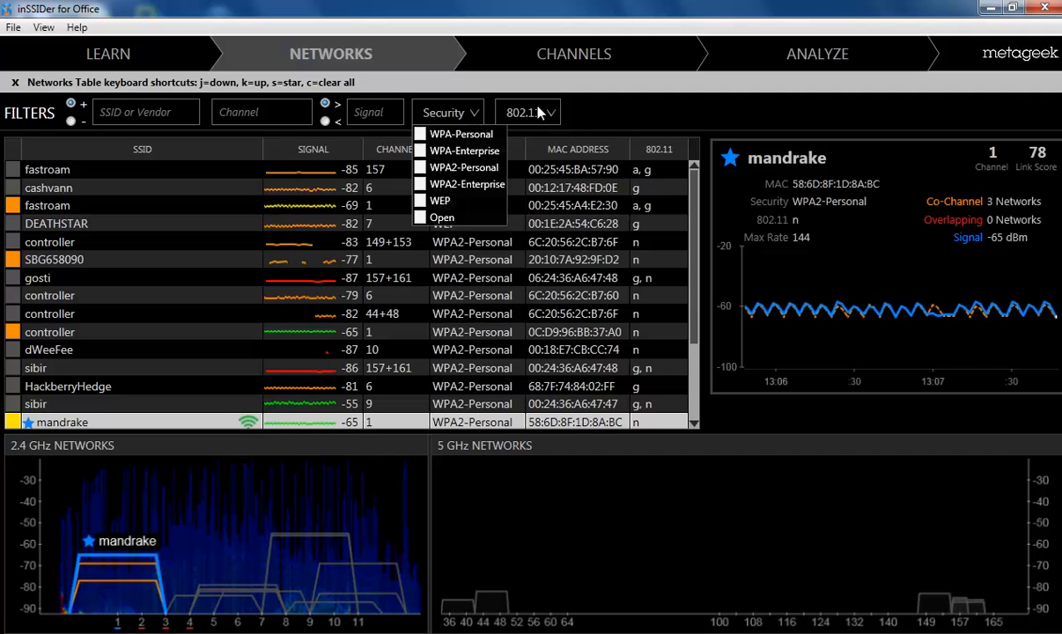
{"action": "left_click", "coordinate": [538, 112]}
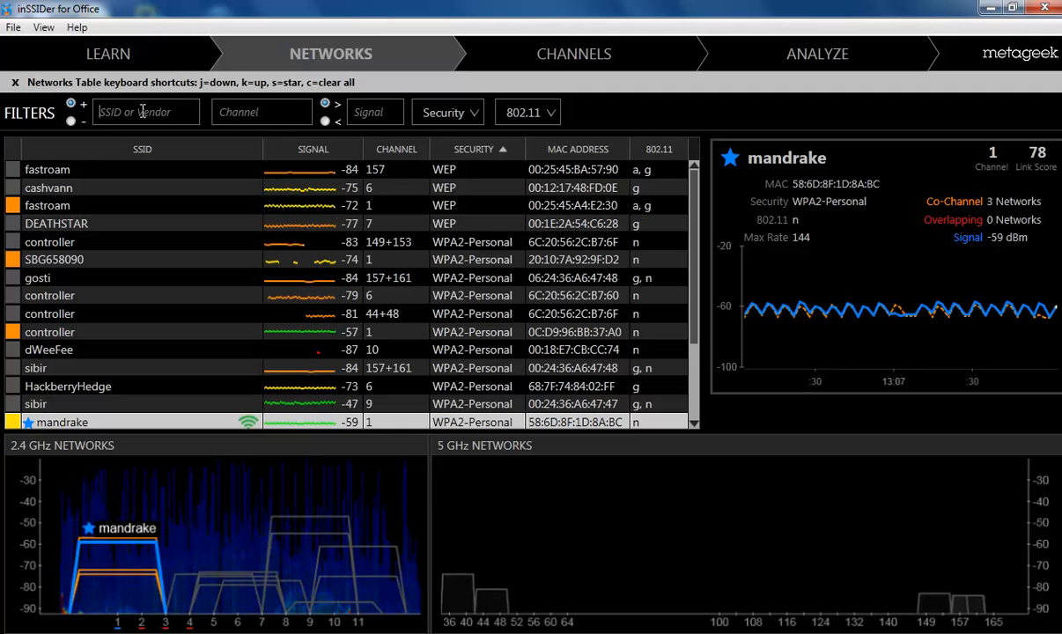
Filter the Networks table by SSID 'contro', then clear it and unstar mandrake
{"action": "type", "text": "contro"}
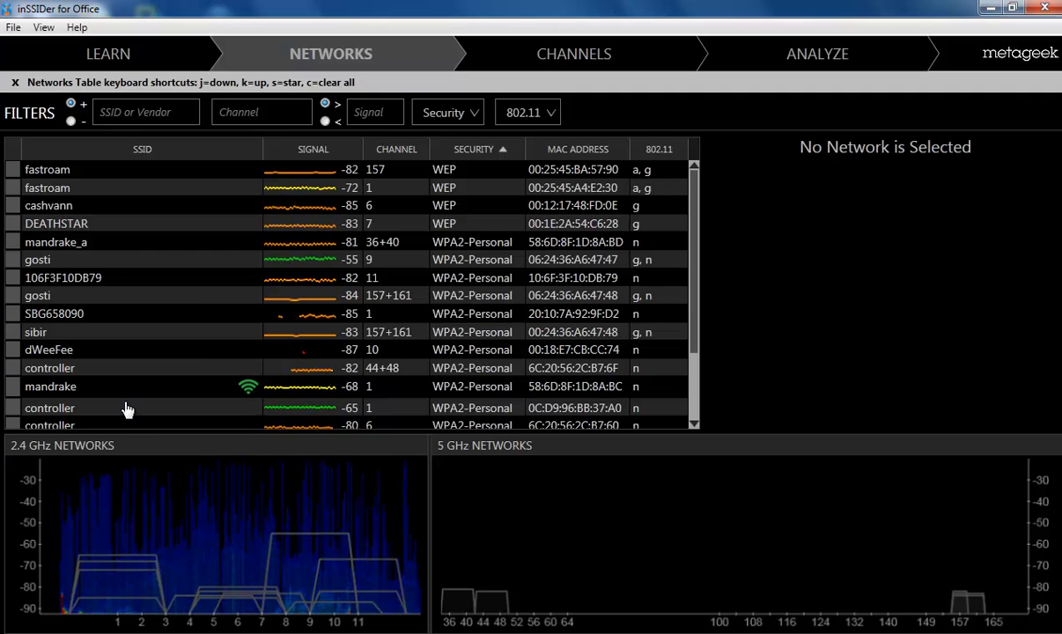
Select the mandrake row and star it again to highlight overlapping networks
{"action": "left_click", "coordinate": [50, 386]}
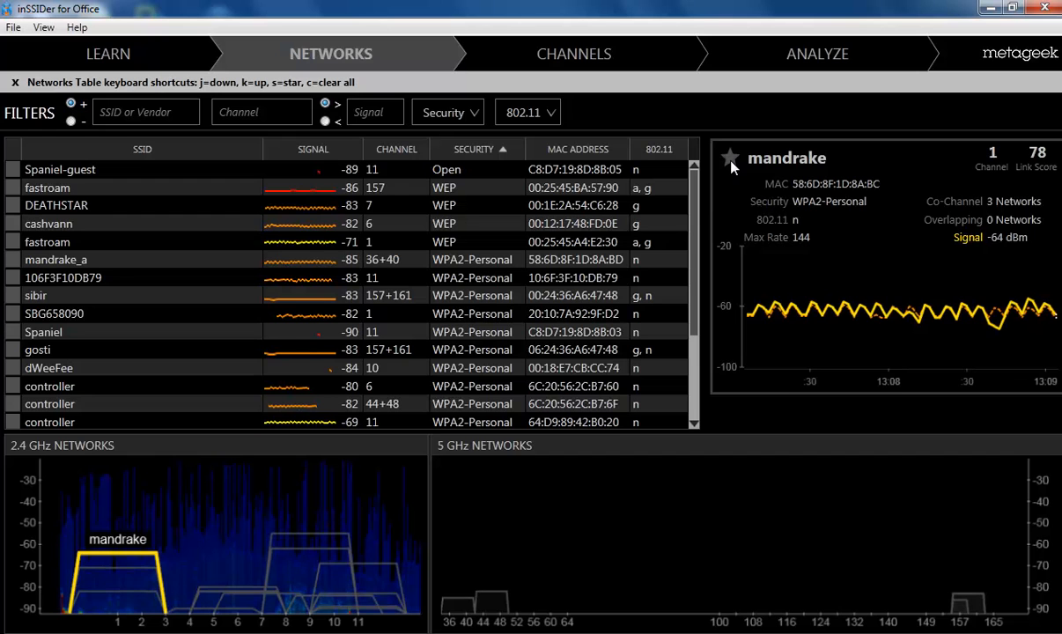
{"action": "left_click", "coordinate": [729, 158]}
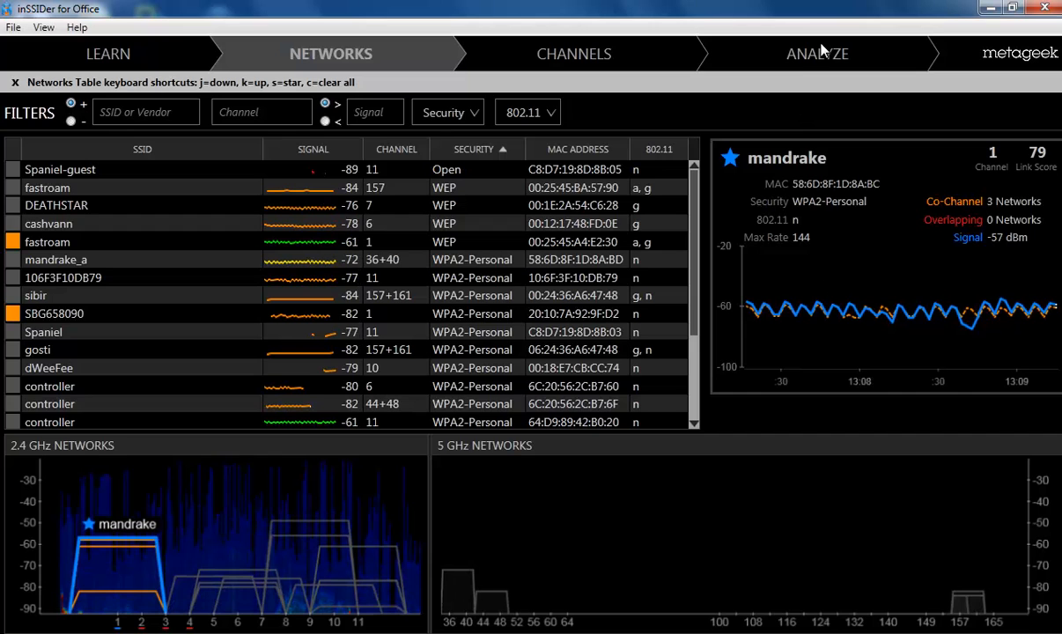
Review mandrake's Strong Co-Channel and Weak Connection issues in Analyze, then return to Networks
{"action": "left_click", "coordinate": [817, 53]}
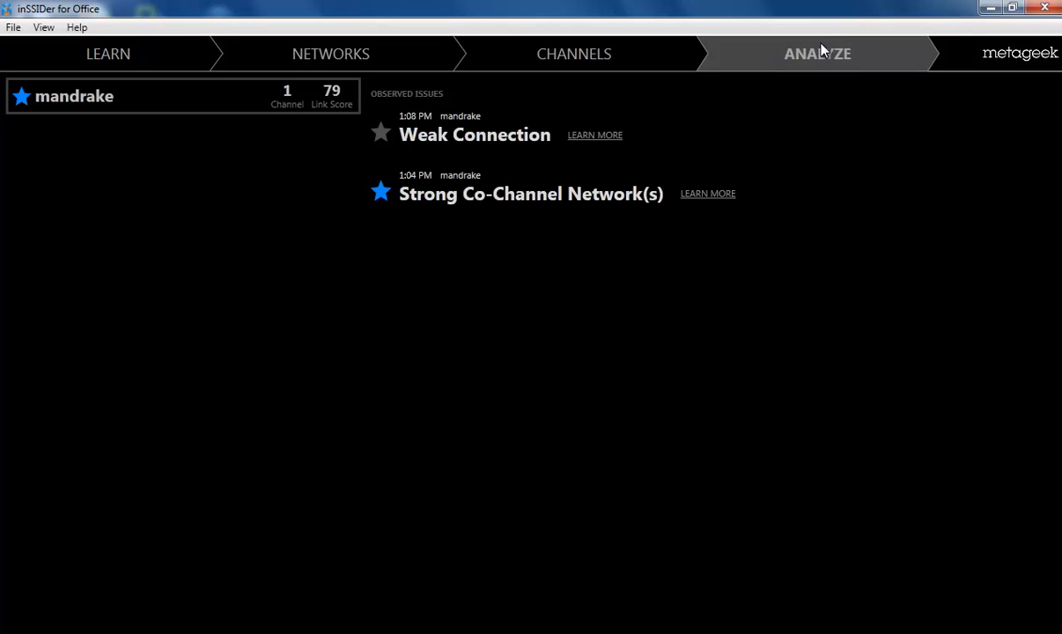
{"action": "mouse_move", "coordinate": [370, 109]}
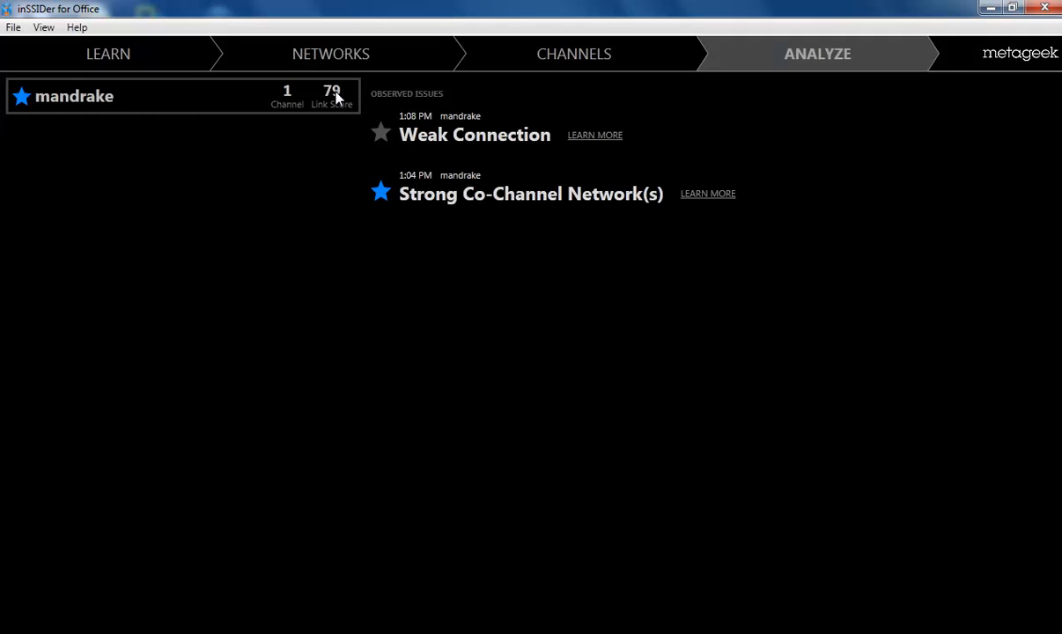
{"action": "mouse_move", "coordinate": [419, 141]}
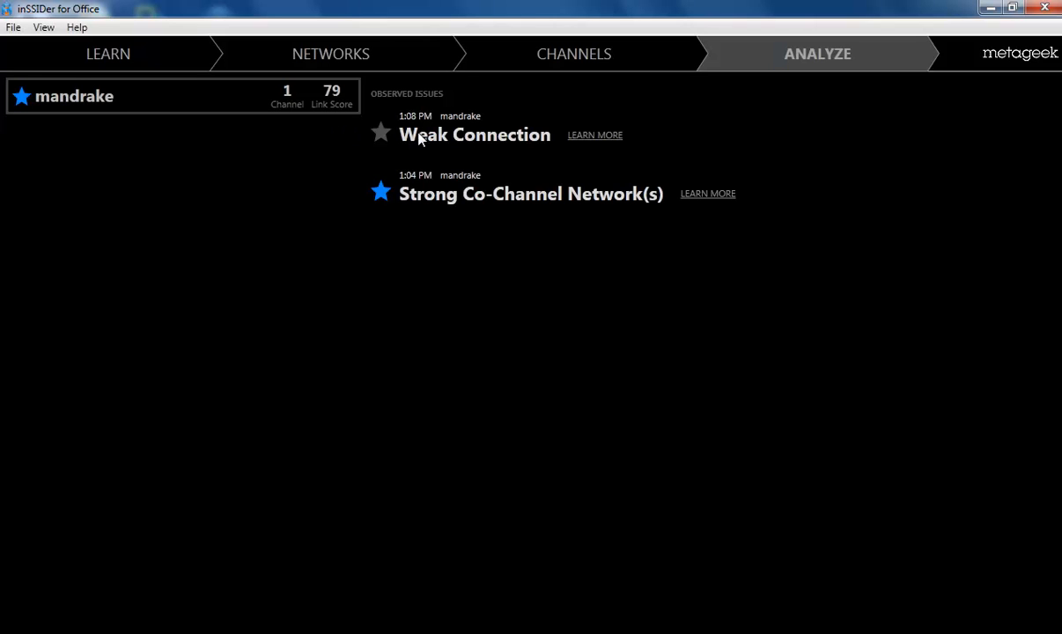
{"action": "mouse_move", "coordinate": [662, 198]}
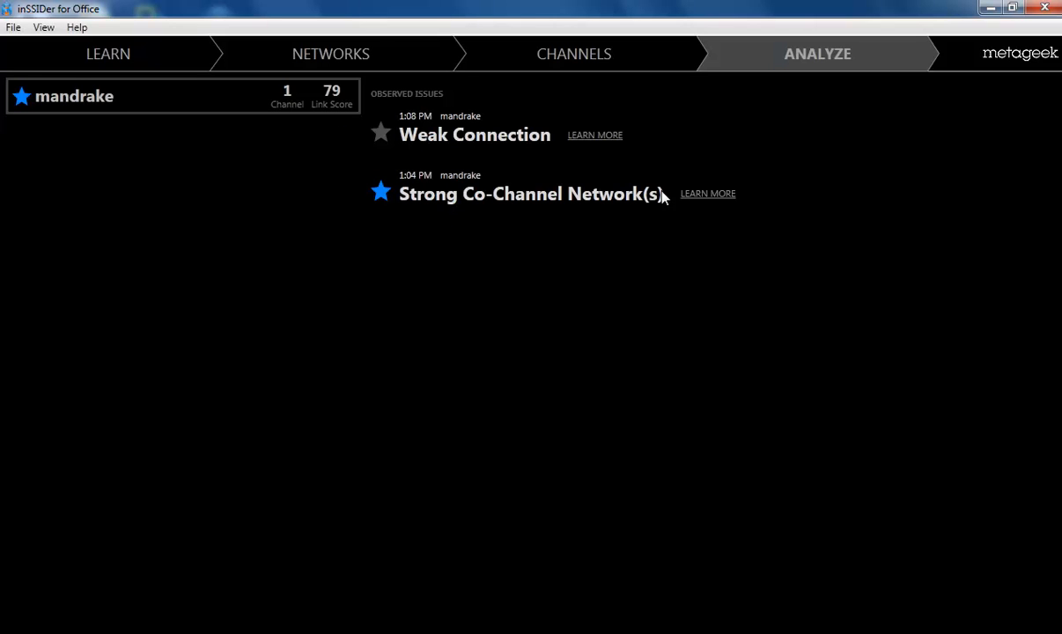
{"action": "left_click", "coordinate": [708, 192]}
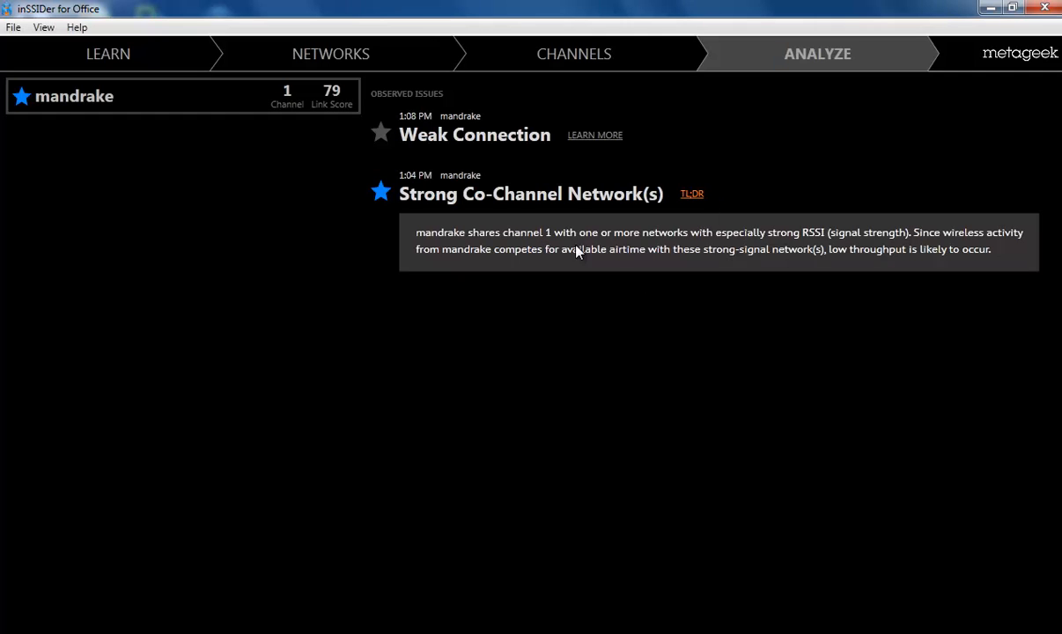
{"action": "mouse_move", "coordinate": [722, 255]}
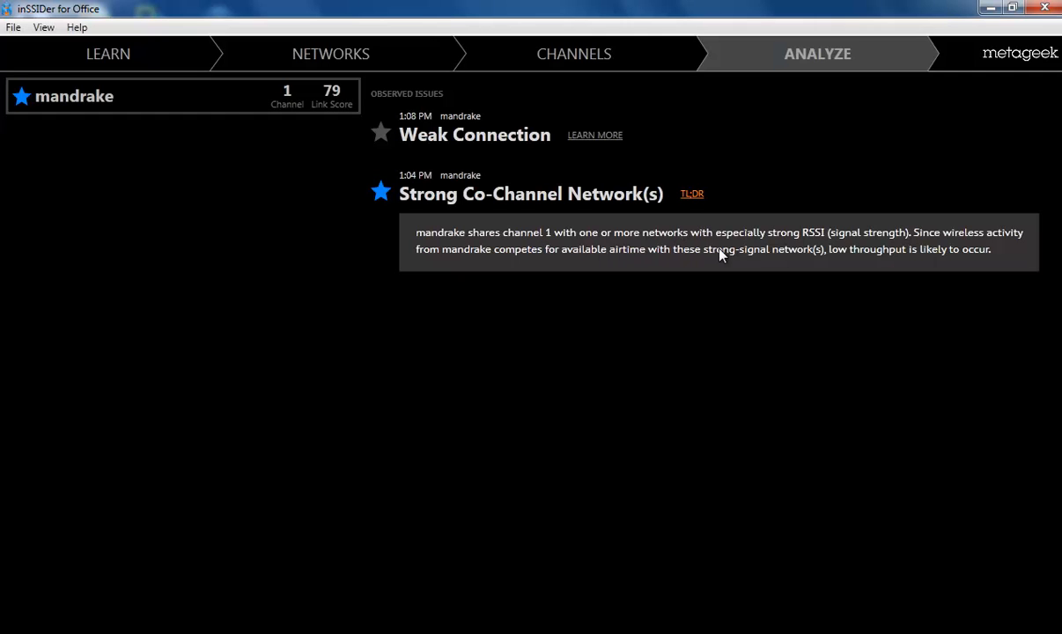
{"action": "mouse_move", "coordinate": [680, 282]}
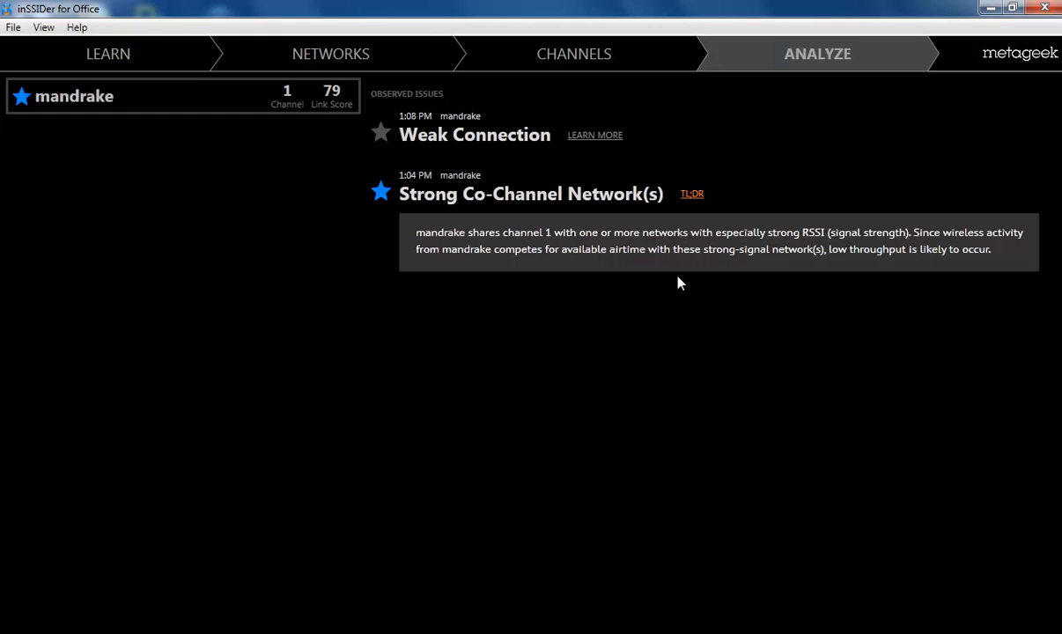
{"action": "left_click", "coordinate": [578, 134]}
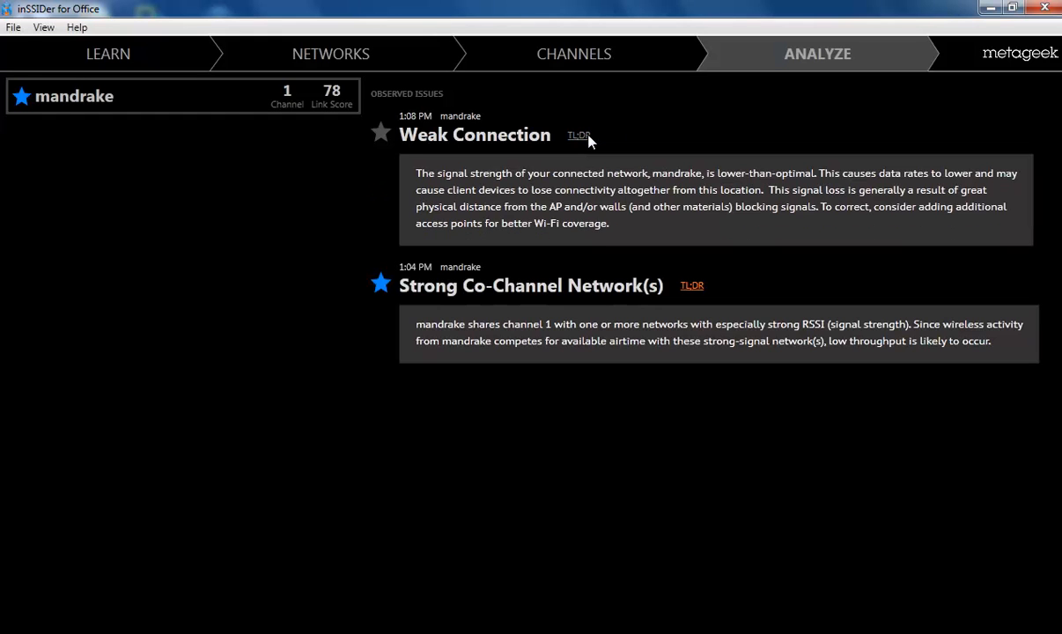
{"action": "mouse_move", "coordinate": [664, 222]}
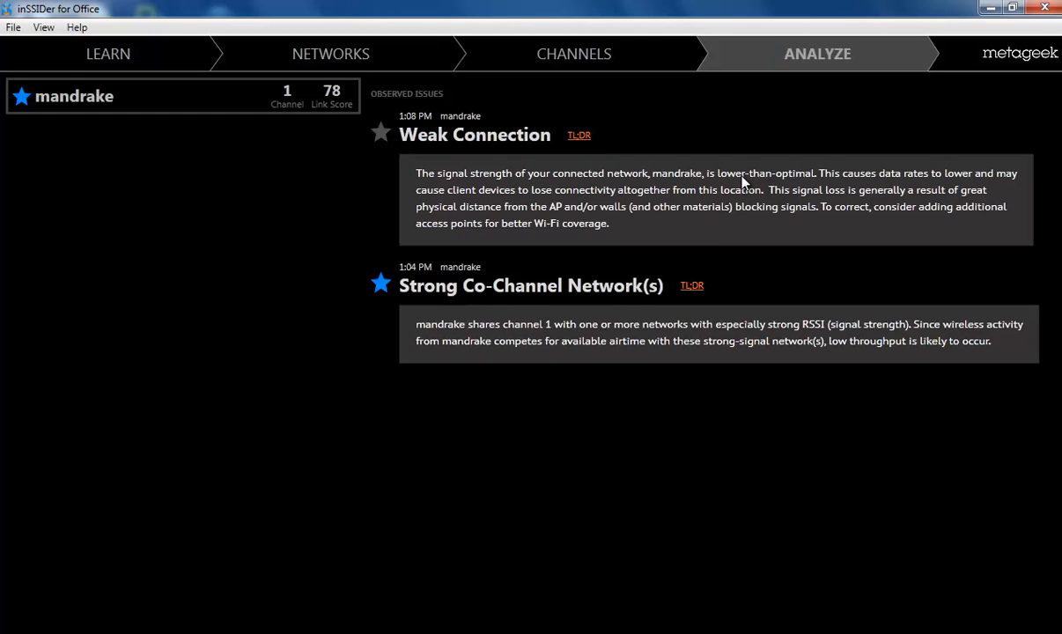
{"action": "mouse_move", "coordinate": [719, 251]}
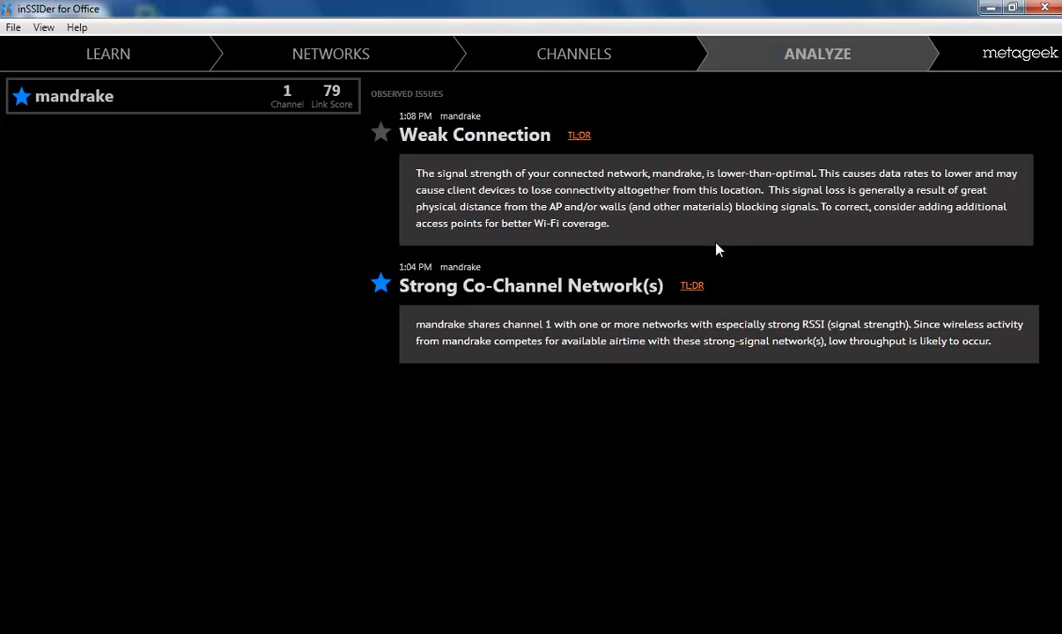
{"action": "mouse_move", "coordinate": [627, 120]}
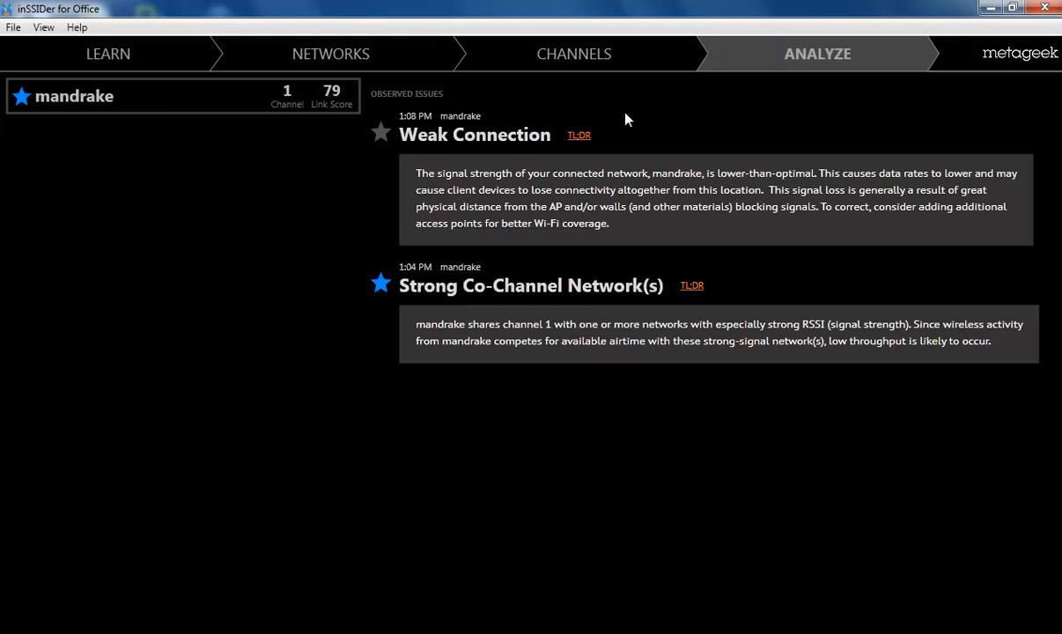
{"action": "left_click", "coordinate": [329, 52]}
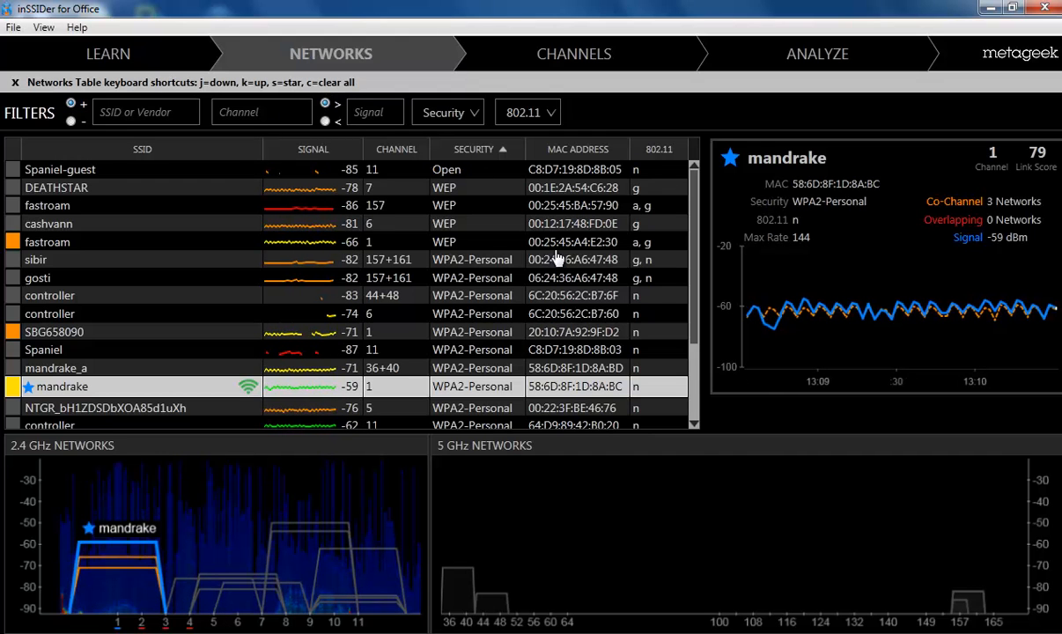
Review gosti's signal details, then show the 2.4 GHz Channels table
{"action": "scroll", "scroll_direction": "down", "scroll_amount": 3}
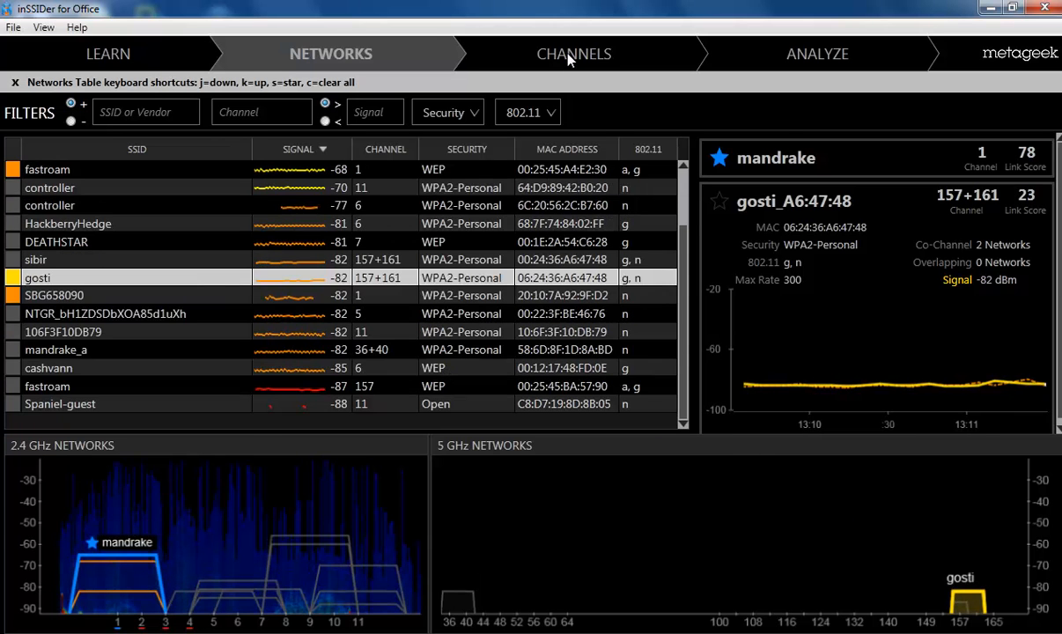
{"action": "left_click", "coordinate": [573, 53]}
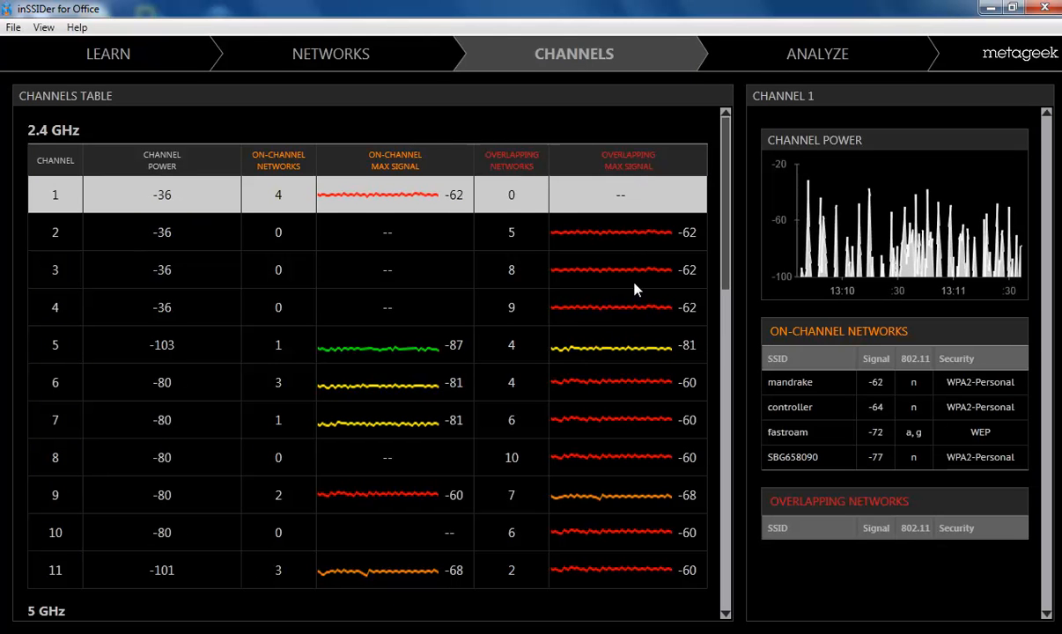
Select channel 3 to list its eight overlapping networks, including mandrake
{"action": "left_click", "coordinate": [162, 269]}
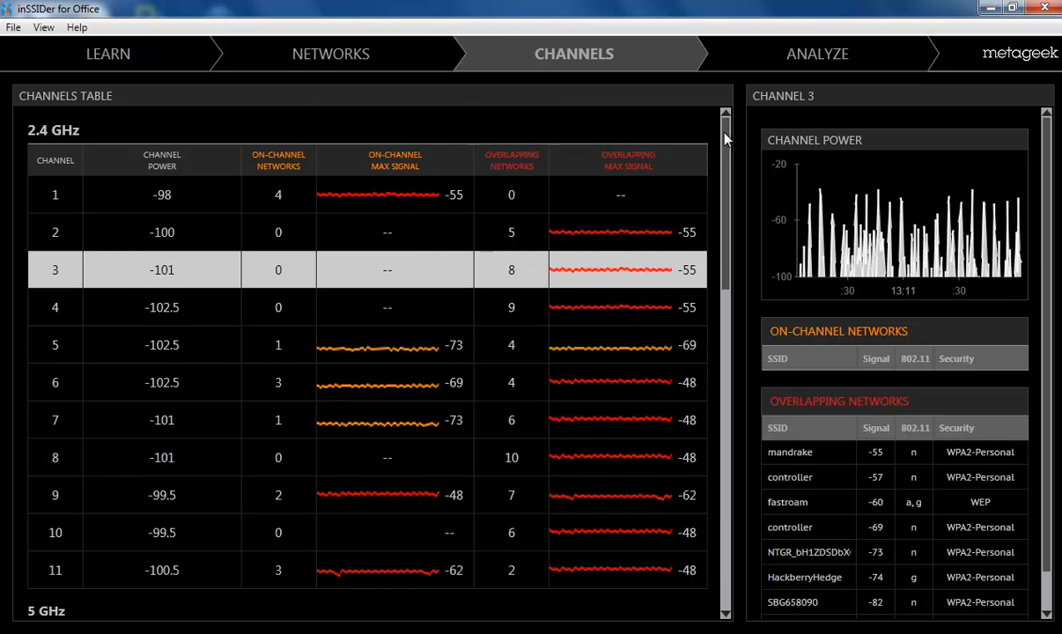
Show the Additional Tools page about Wi-Fi interference and saturation under Learn
{"action": "left_click", "coordinate": [107, 53]}
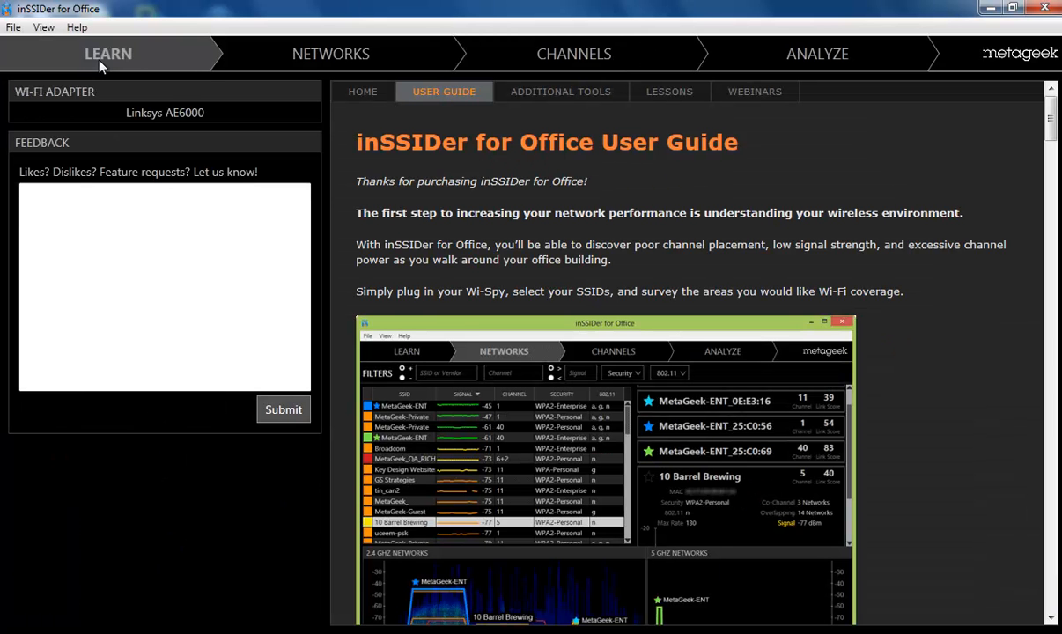
{"action": "mouse_move", "coordinate": [507, 169]}
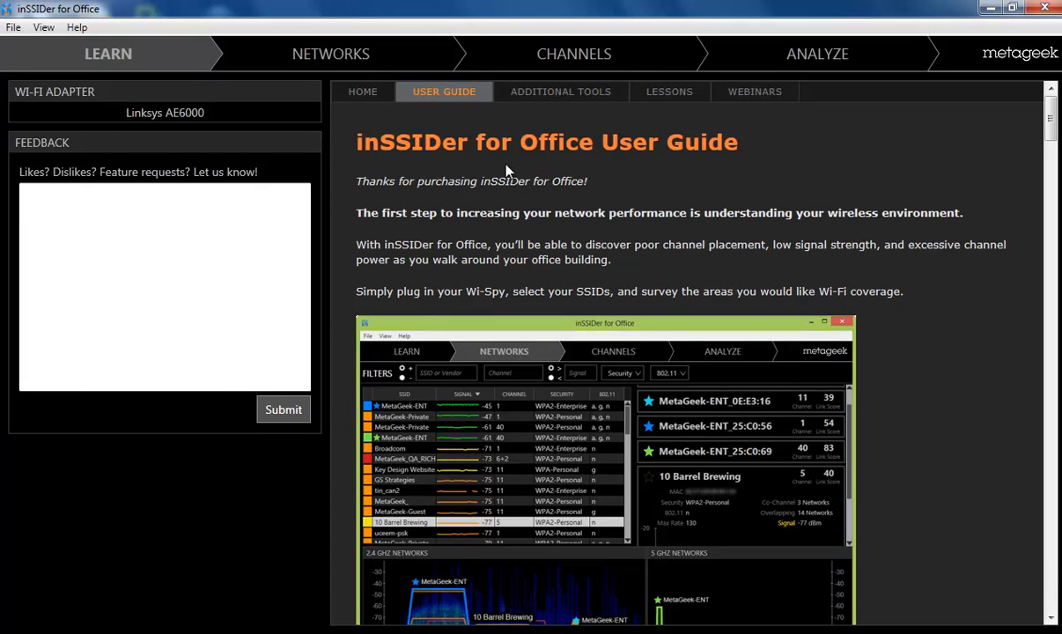
{"action": "left_click", "coordinate": [560, 91]}
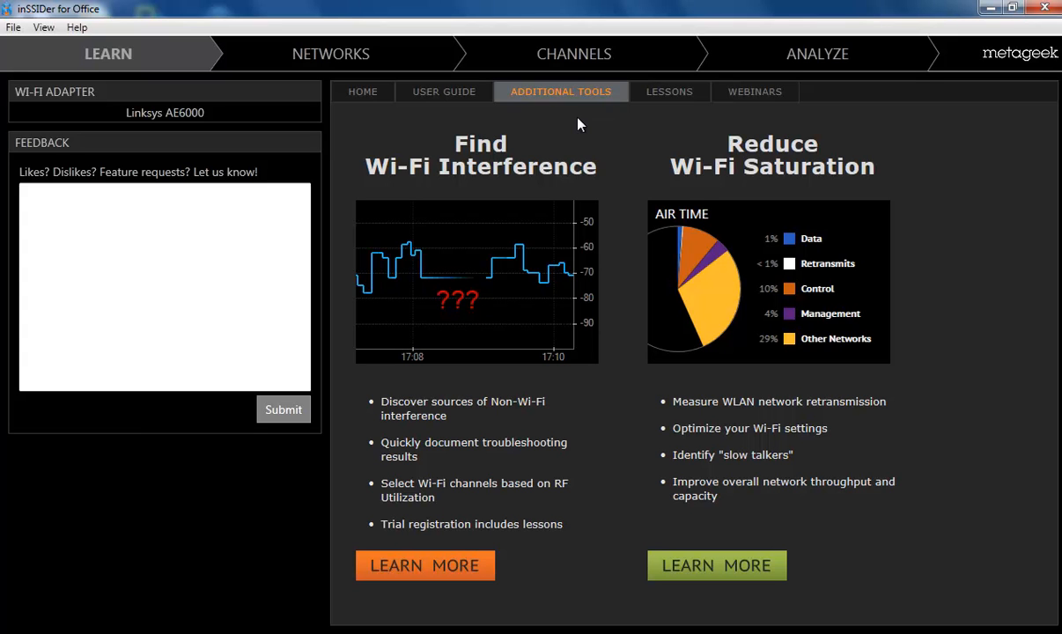
{"action": "mouse_move", "coordinate": [396, 581]}
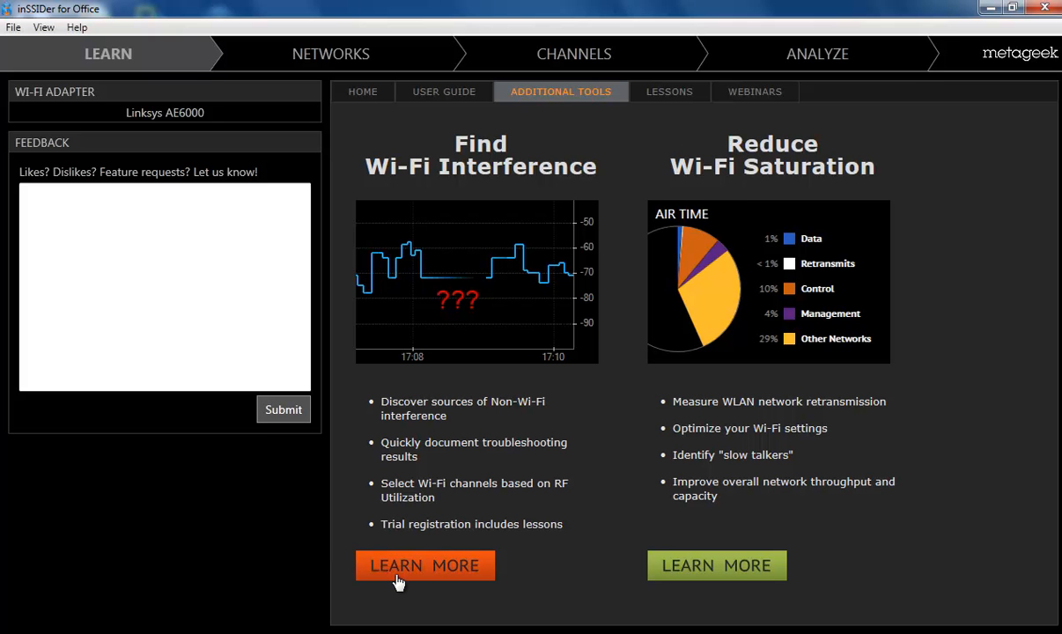
Read MetaGeek's 'Diagnose your Wi-Fi Trouble' page on Wi-Spy spectrum analysis from the interference link
{"action": "left_click", "coordinate": [423, 565]}
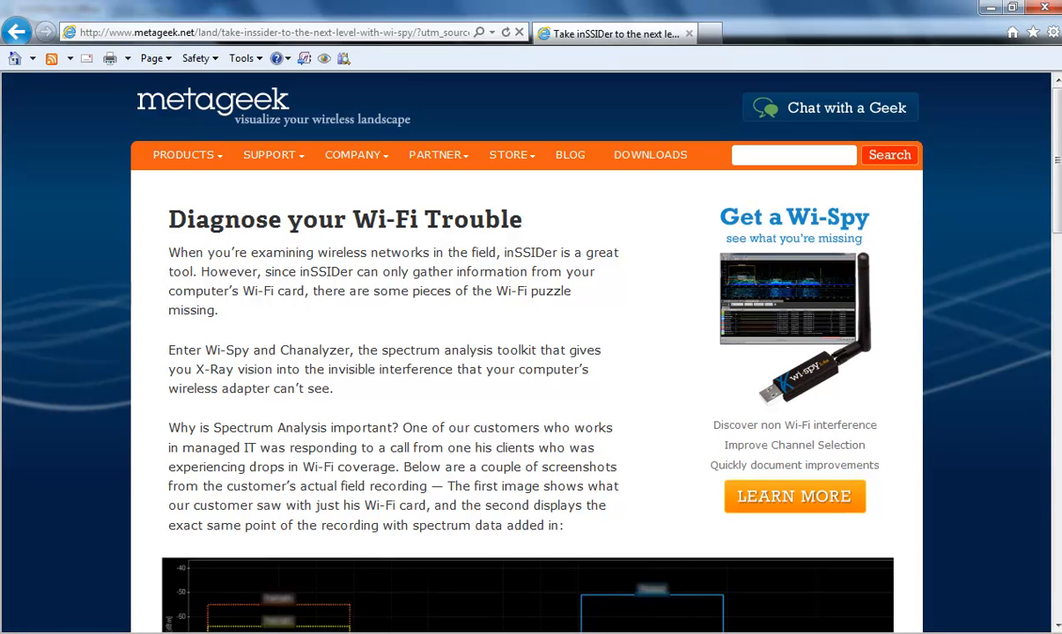
{"action": "scroll", "scroll_direction": "down", "scroll_amount": 3}
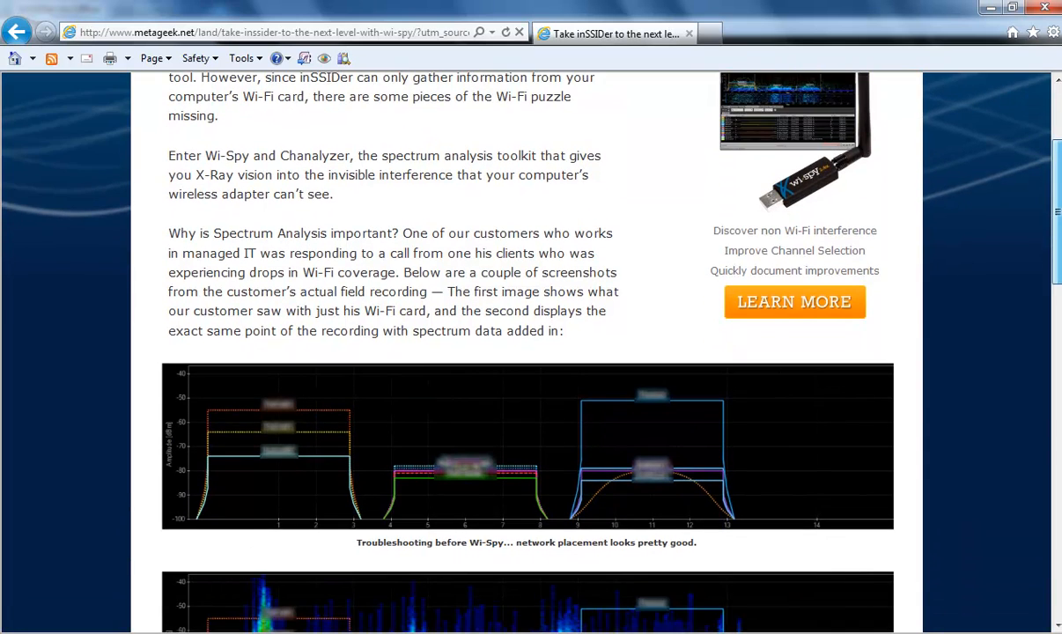
{"action": "scroll", "scroll_direction": "down", "scroll_amount": 3}
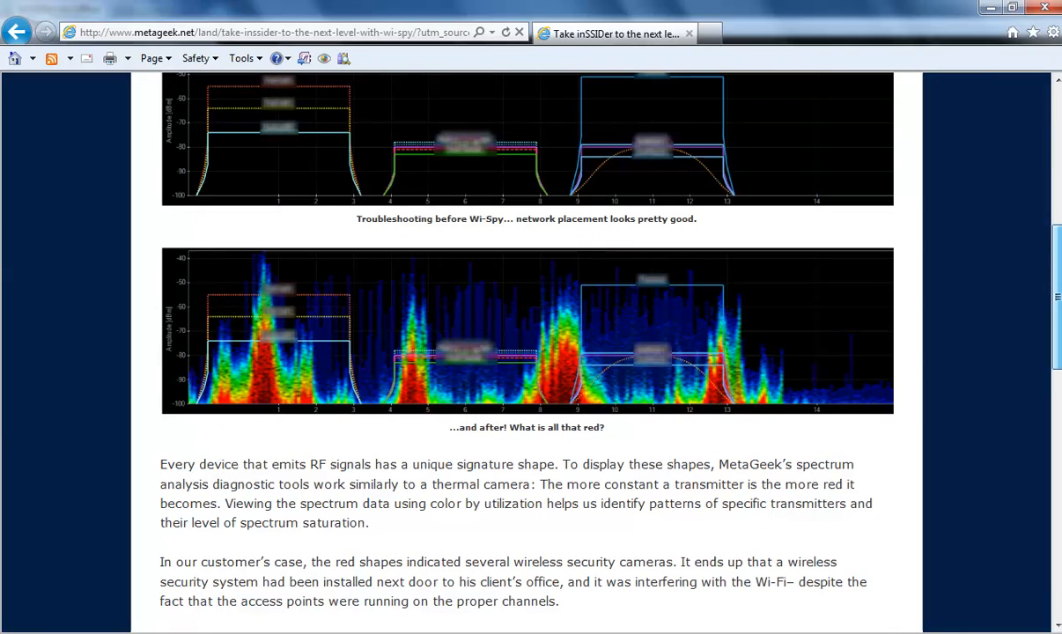
{"action": "scroll", "scroll_direction": "down", "scroll_amount": 3}
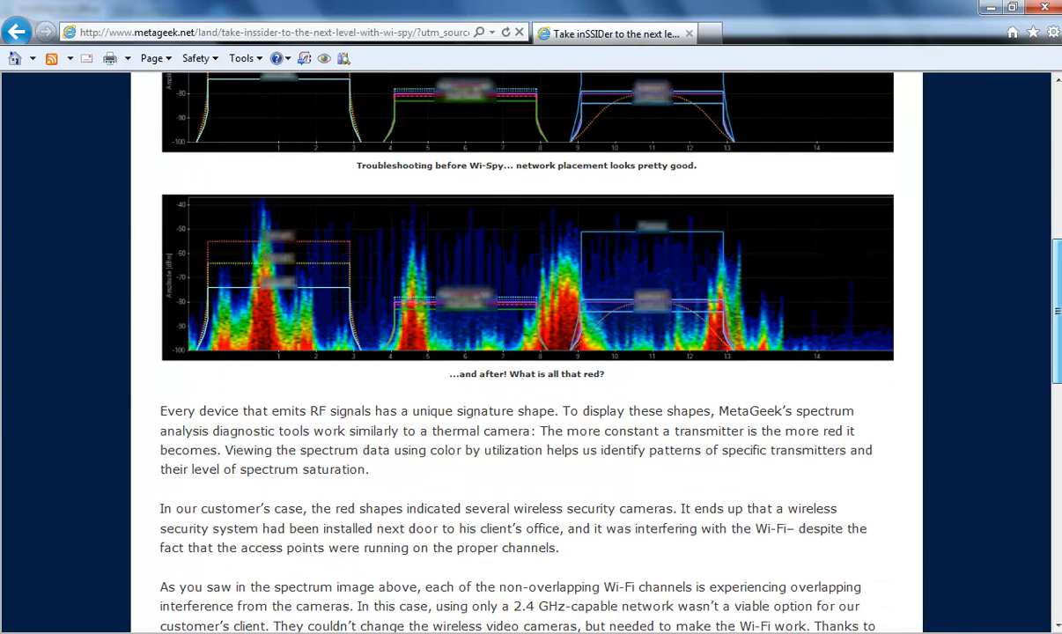
{"action": "scroll", "scroll_direction": "down", "scroll_amount": 3}
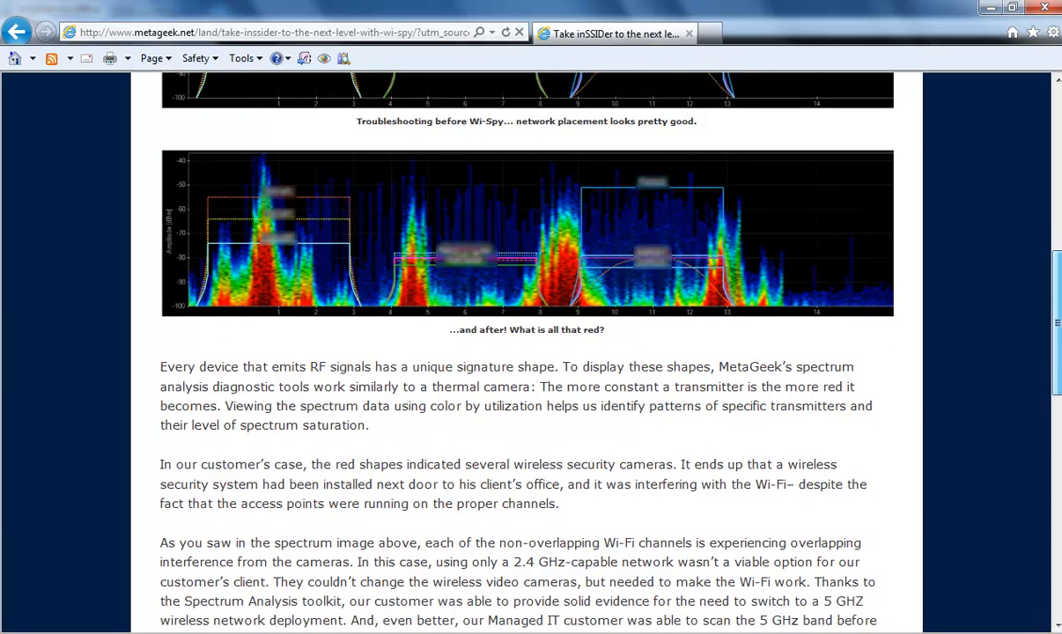
{"action": "scroll", "scroll_direction": "down", "scroll_amount": 3}
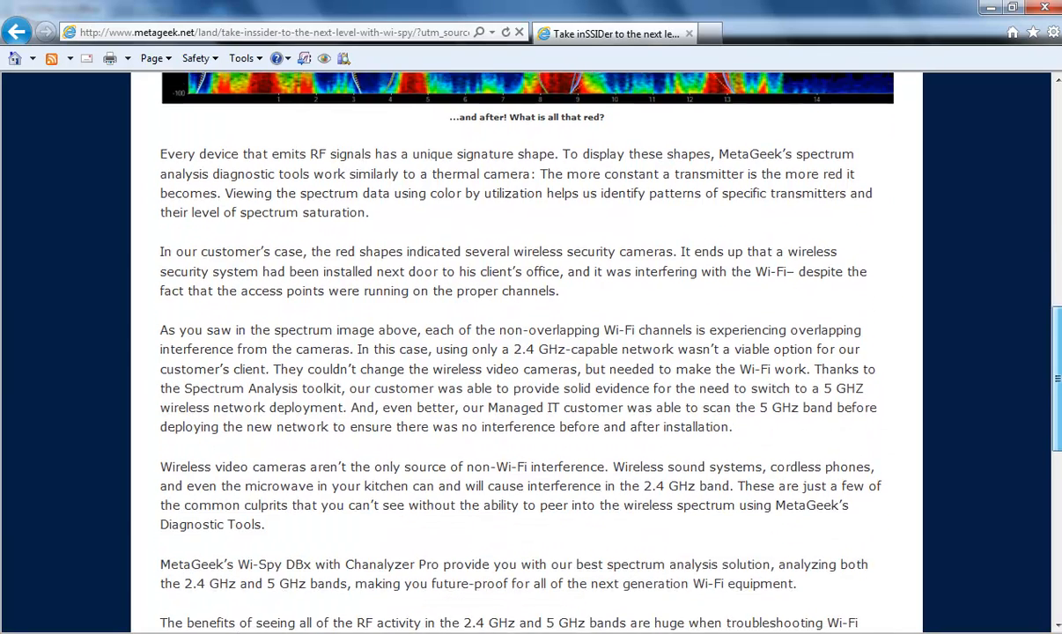
{"action": "scroll", "scroll_direction": "up", "scroll_amount": 3}
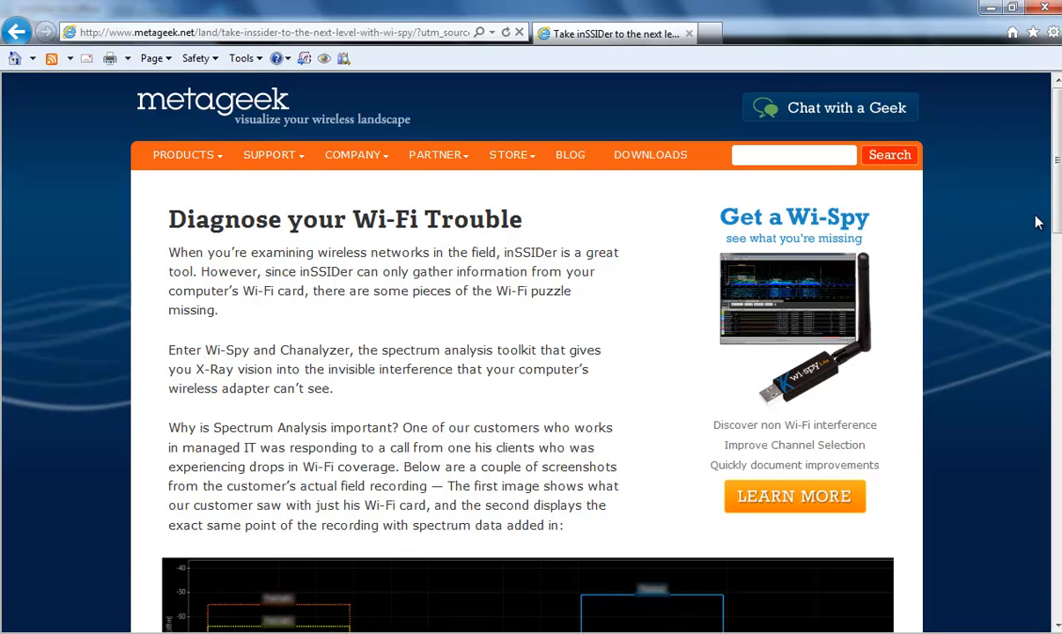
{"action": "mouse_move", "coordinate": [1033, 199]}
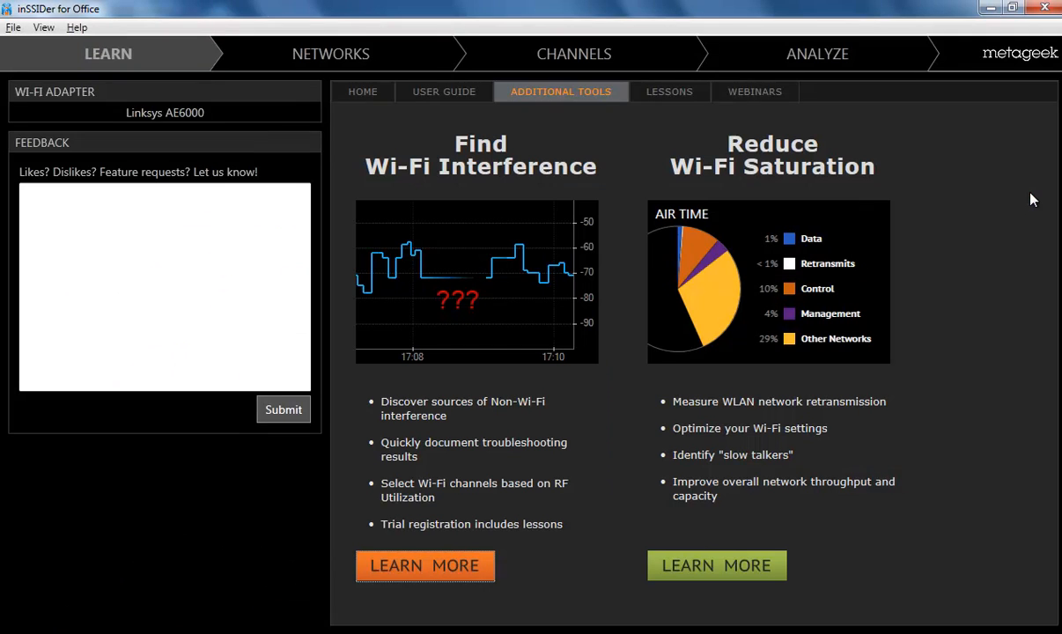
{"action": "mouse_move", "coordinate": [919, 165]}
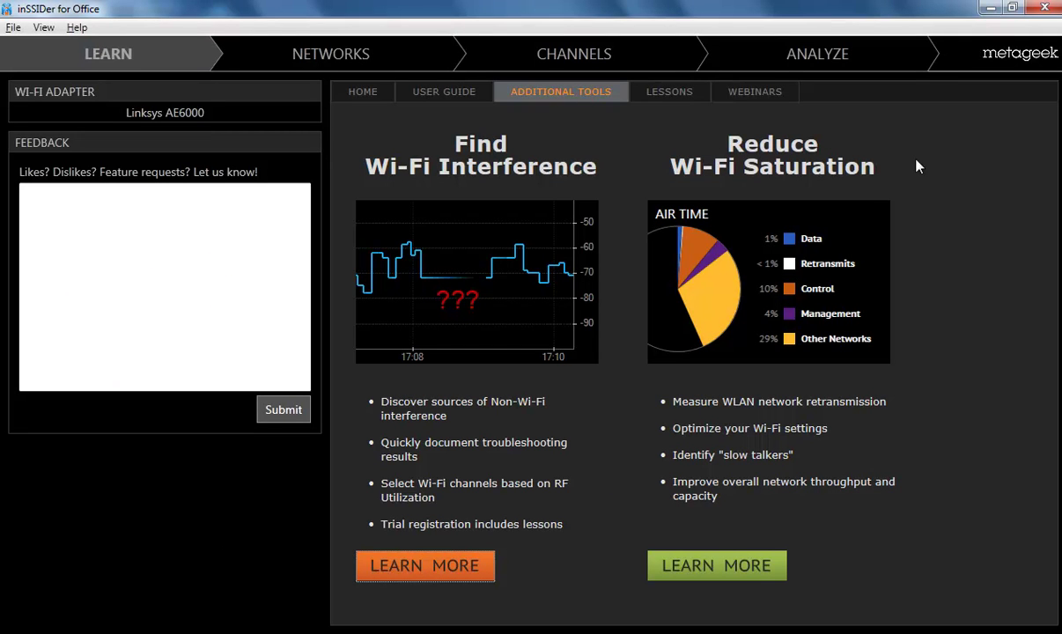
{"action": "mouse_move", "coordinate": [888, 454]}
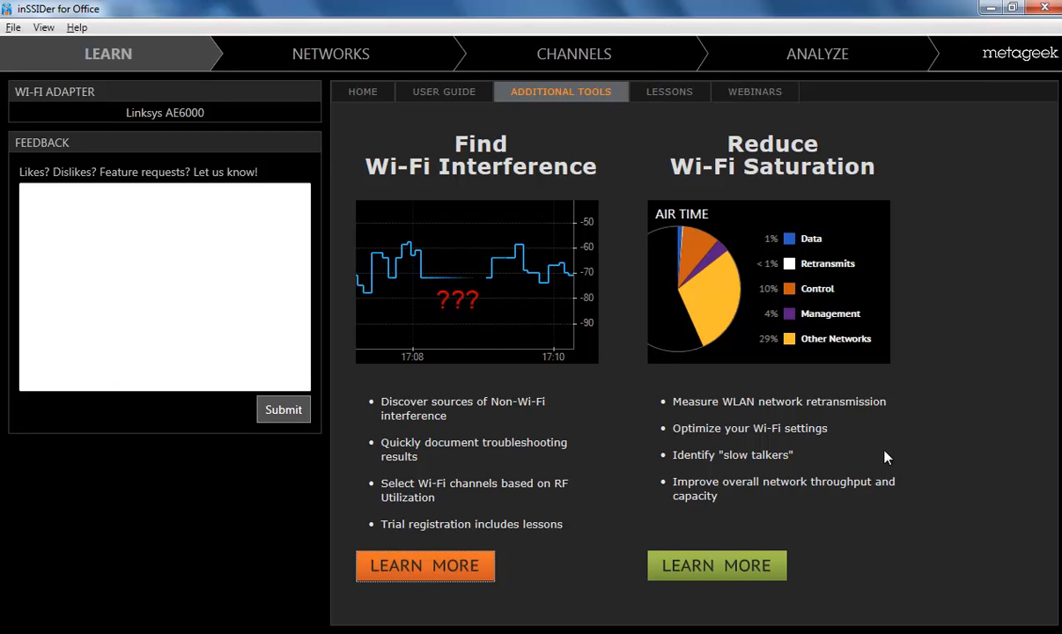
{"action": "mouse_move", "coordinate": [801, 449]}
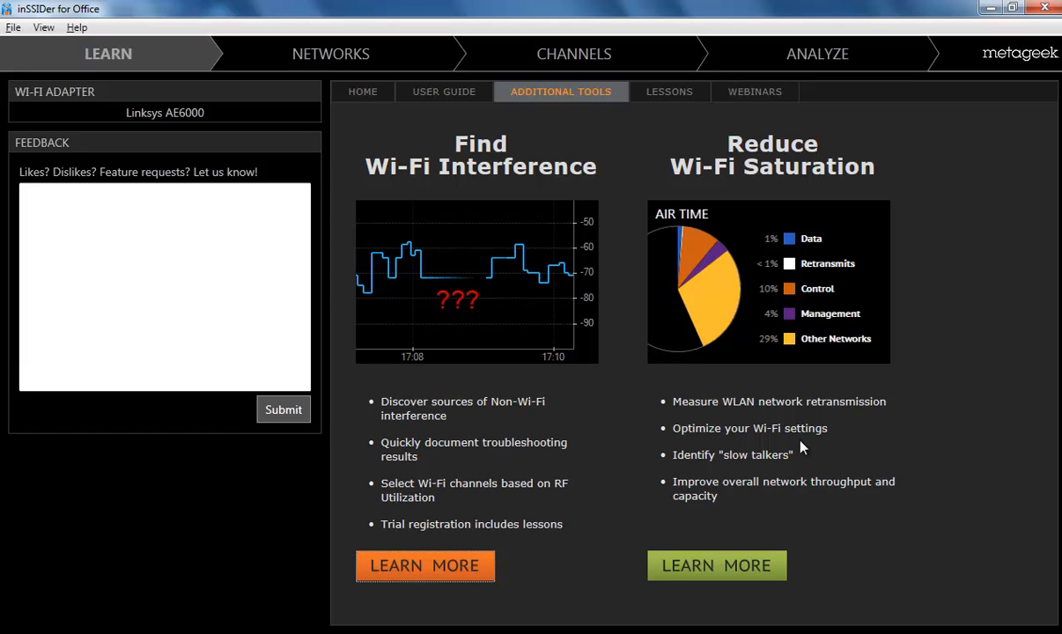
{"action": "mouse_move", "coordinate": [752, 576]}
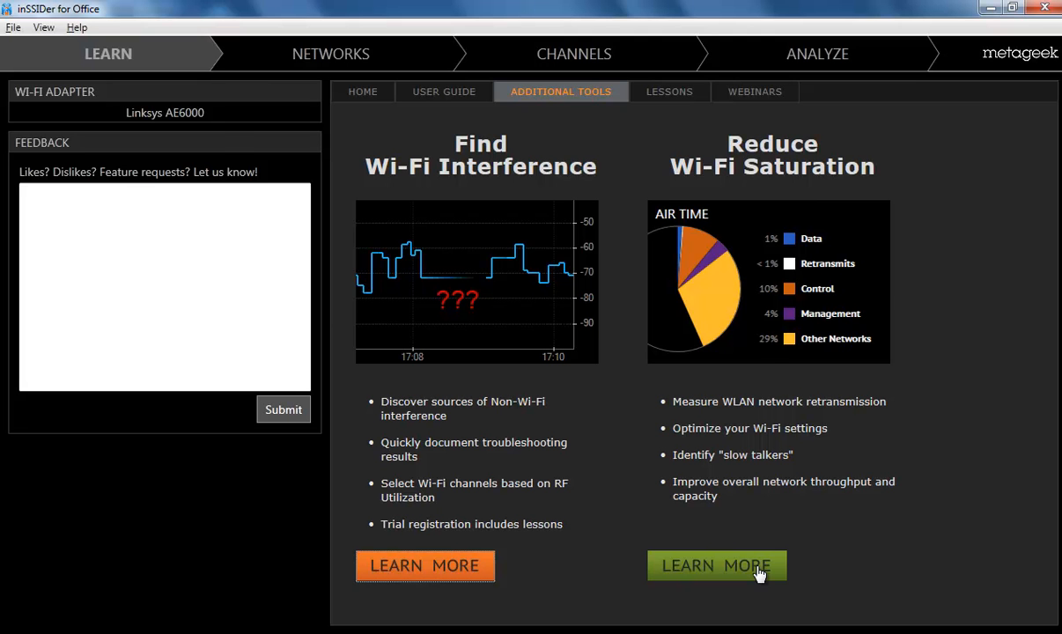
Follow the saturation link to MetaGeek's 'Measure Wi-Fi Saturation' page about Eye P.A
{"action": "left_click", "coordinate": [715, 565]}
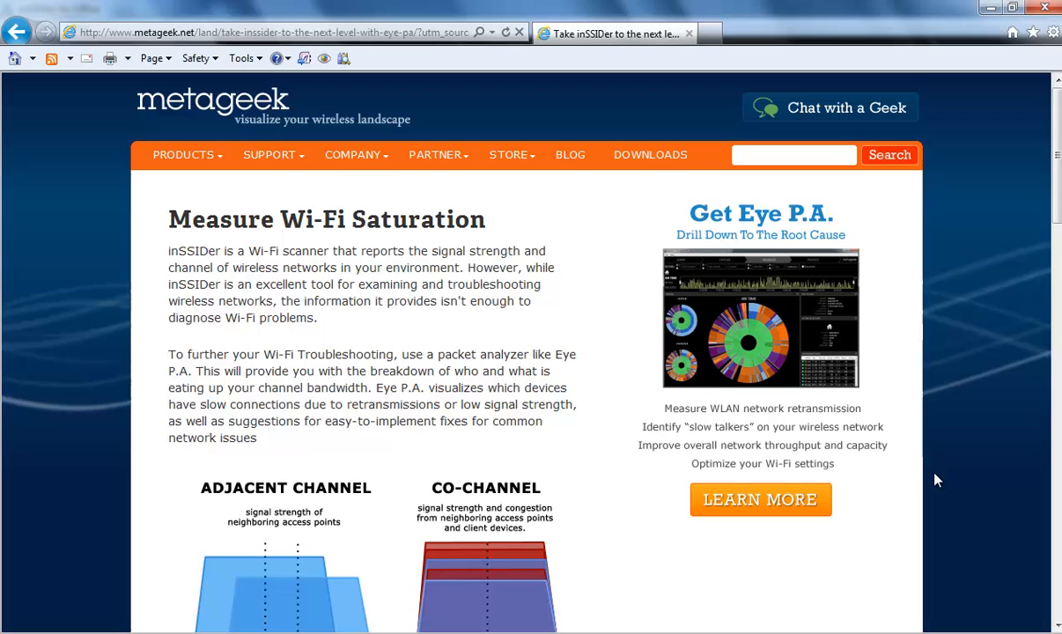
{"action": "mouse_move", "coordinate": [1021, 185]}
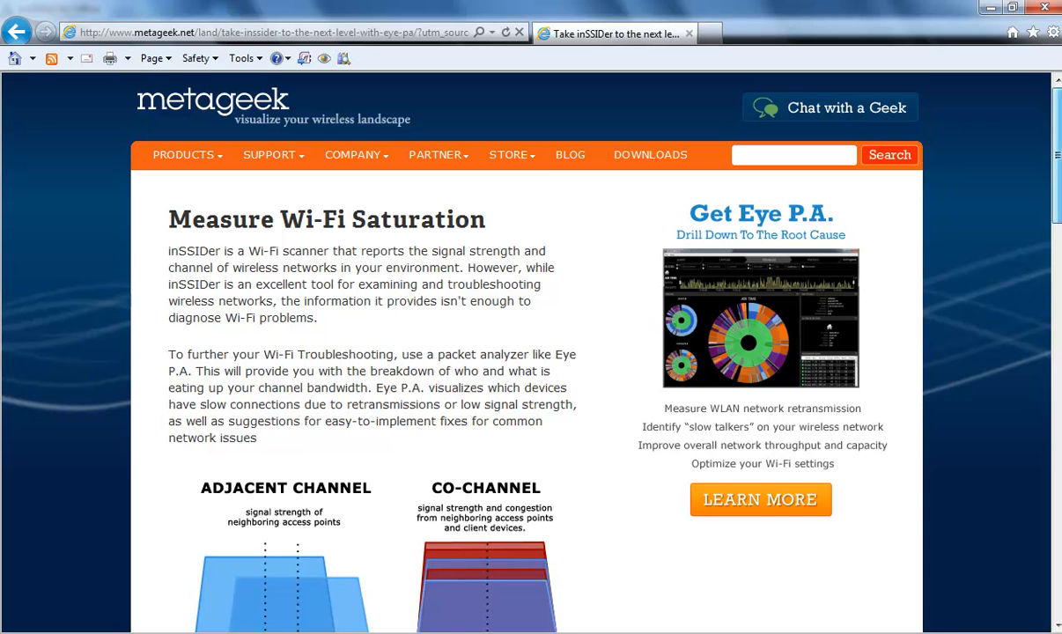
{"action": "scroll", "scroll_direction": "down", "scroll_amount": 3}
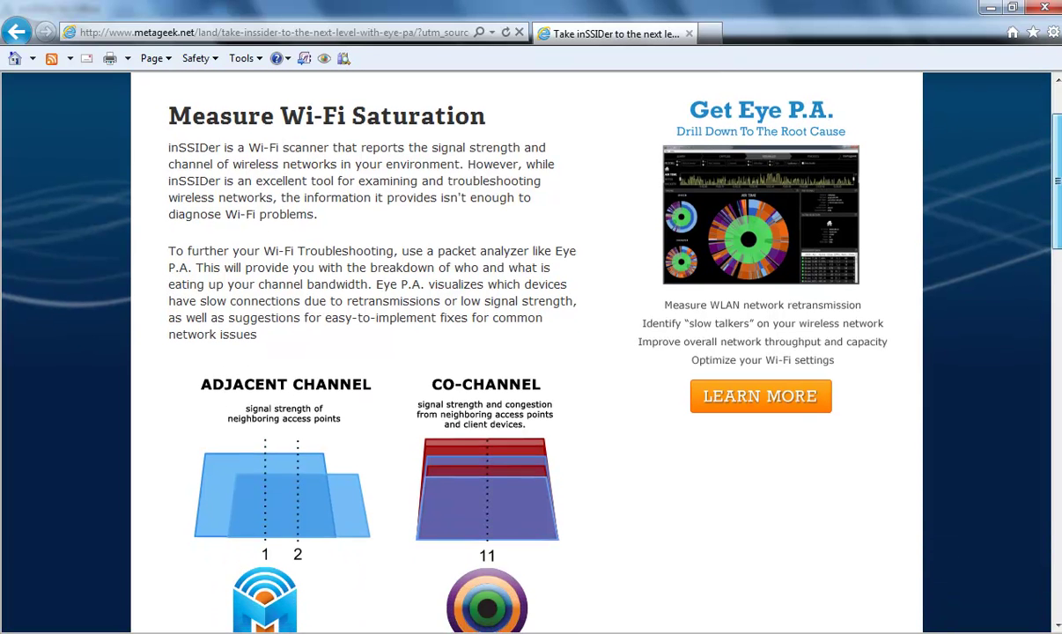
{"action": "scroll", "scroll_direction": "down", "scroll_amount": 3}
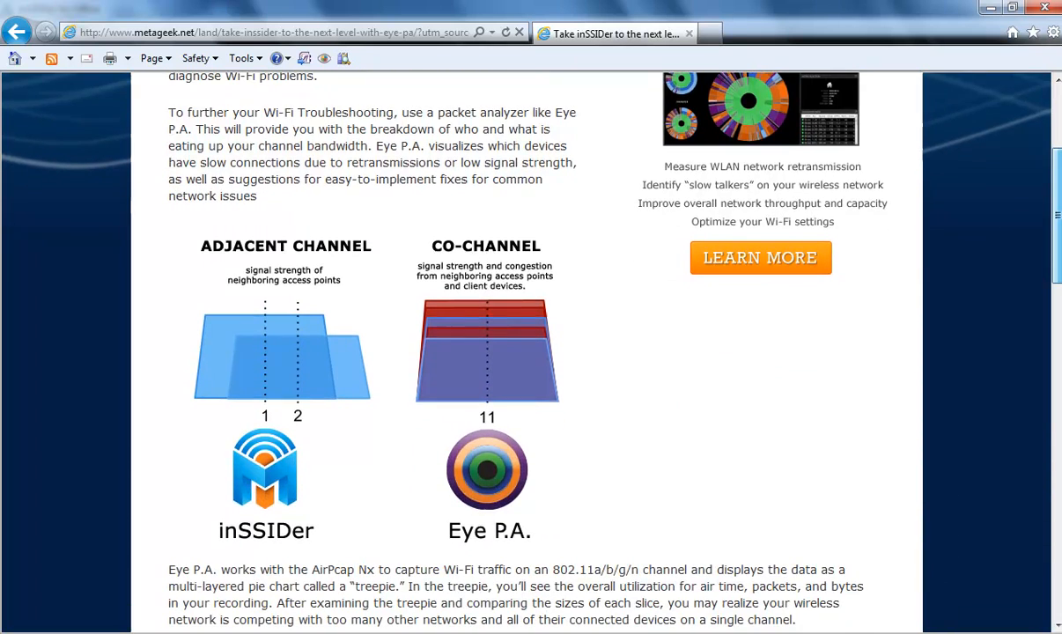
{"action": "scroll", "scroll_direction": "down", "scroll_amount": 3}
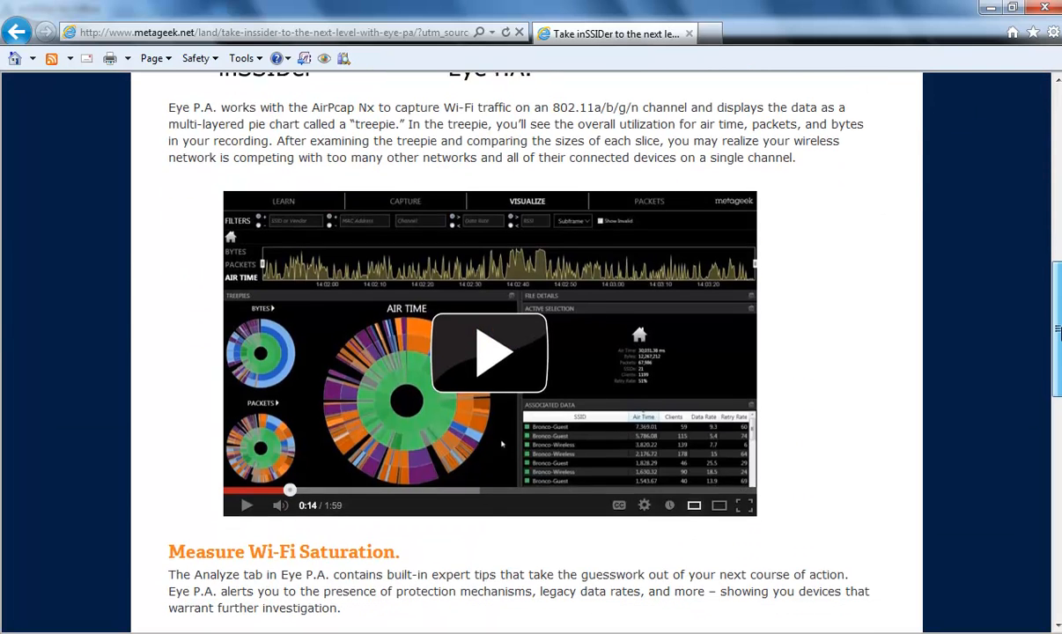
{"action": "scroll", "scroll_direction": "down", "scroll_amount": 3}
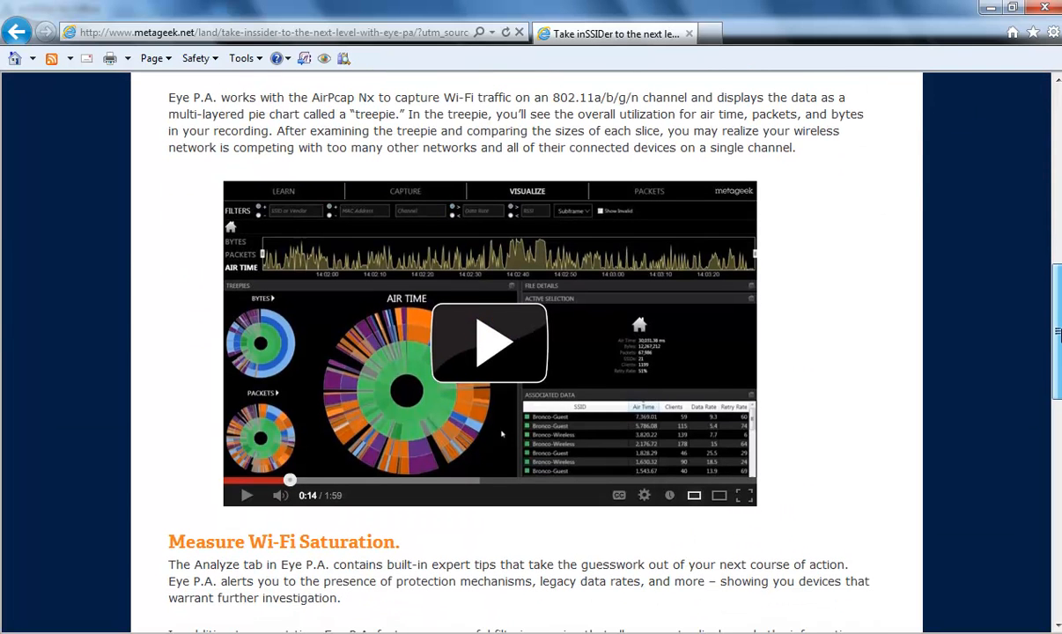
{"action": "scroll", "scroll_direction": "down", "scroll_amount": 3}
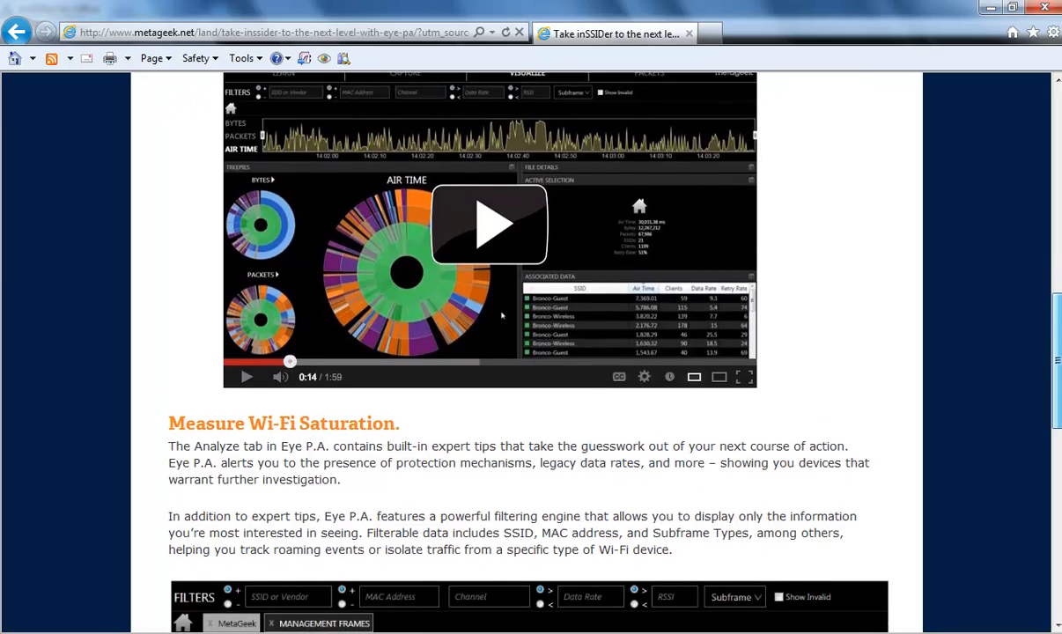
{"action": "scroll", "scroll_direction": "down", "scroll_amount": 3}
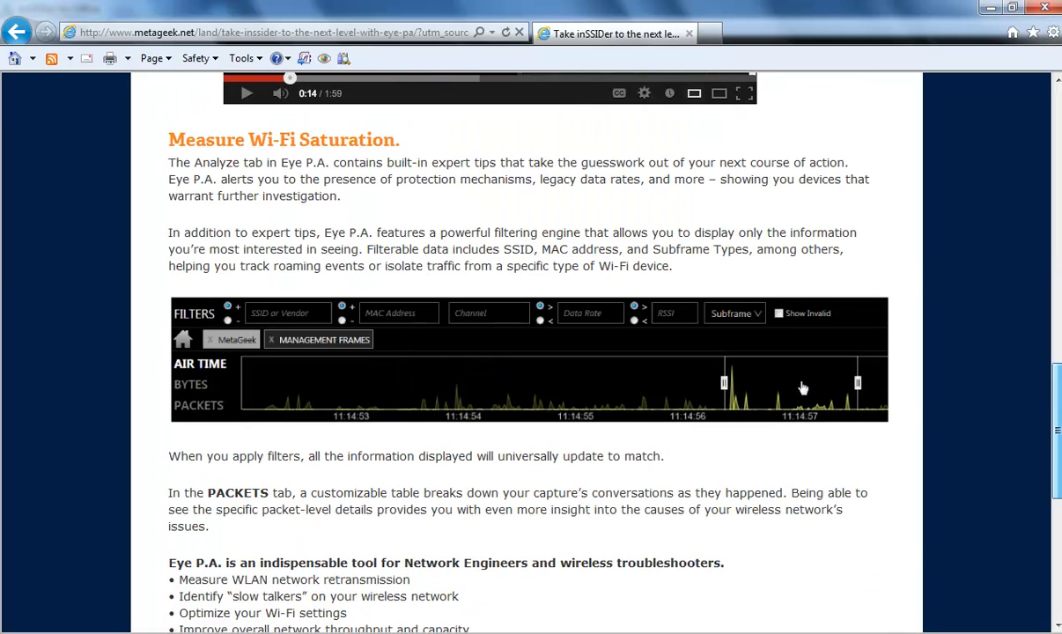
{"action": "scroll", "scroll_direction": "down", "scroll_amount": 3}
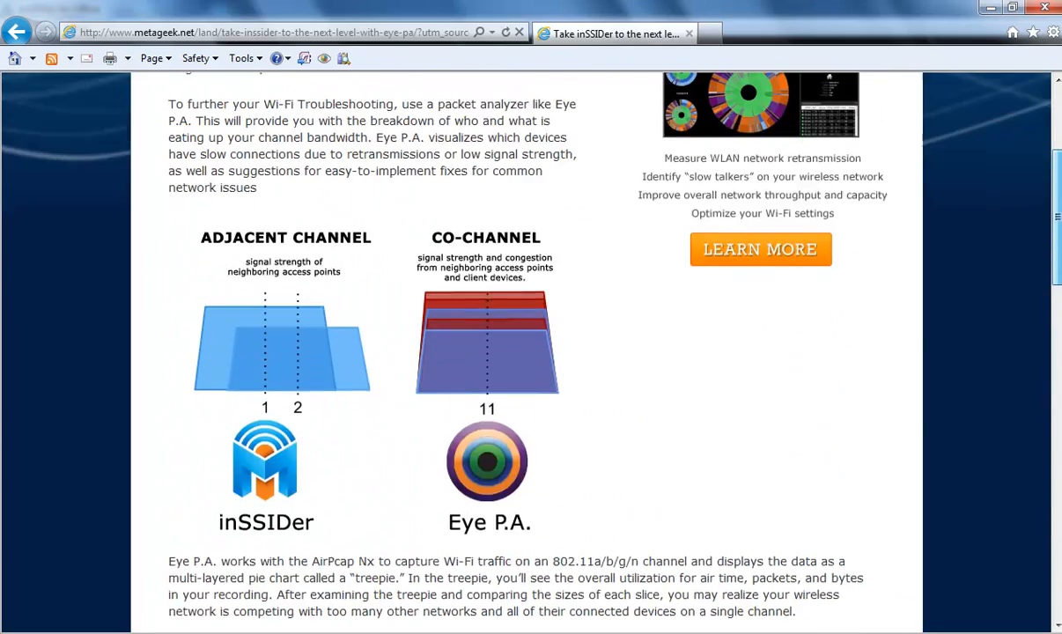
{"action": "scroll", "scroll_direction": "up", "scroll_amount": 3}
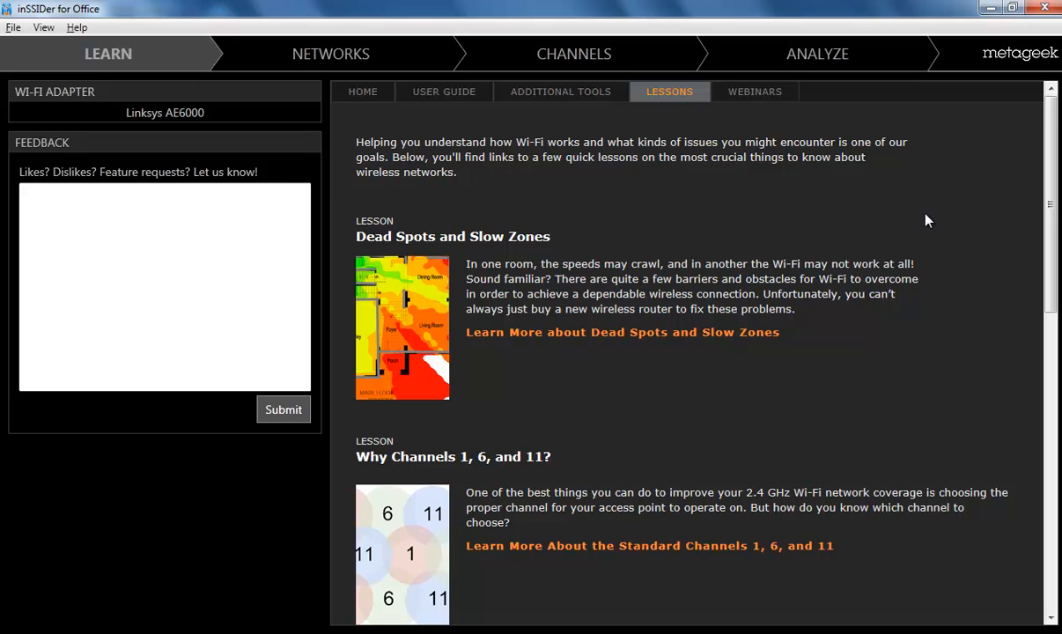
Scroll the Lessons list to its end, revealing Adjacent Channel Congestion, Wi-Fi Security and 5 GHz lessons
{"action": "scroll", "scroll_direction": "down", "scroll_amount": 3}
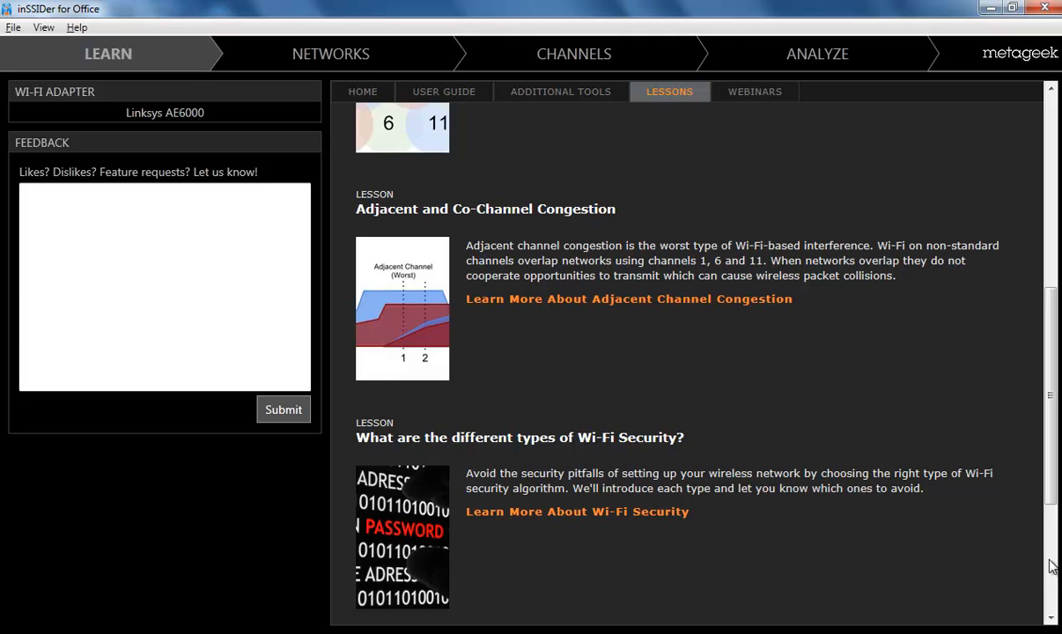
{"action": "scroll", "scroll_direction": "down", "scroll_amount": 3}
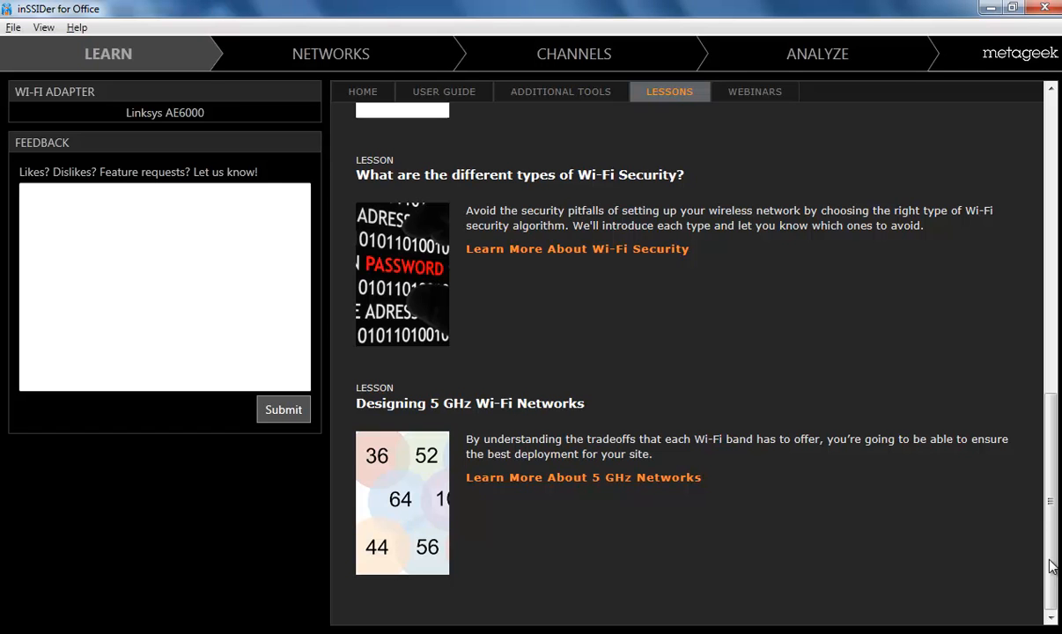
Show the Webinars list and scroll past Interference, Saturation and Security to Dual-Band Wi-Fi design
{"action": "left_click", "coordinate": [754, 92]}
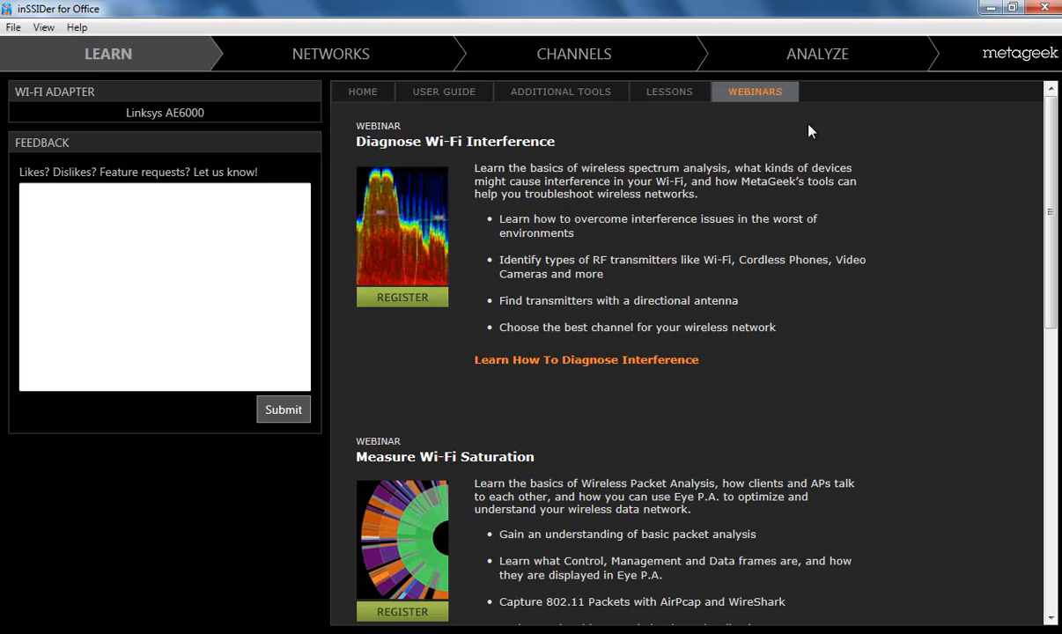
{"action": "mouse_move", "coordinate": [892, 179]}
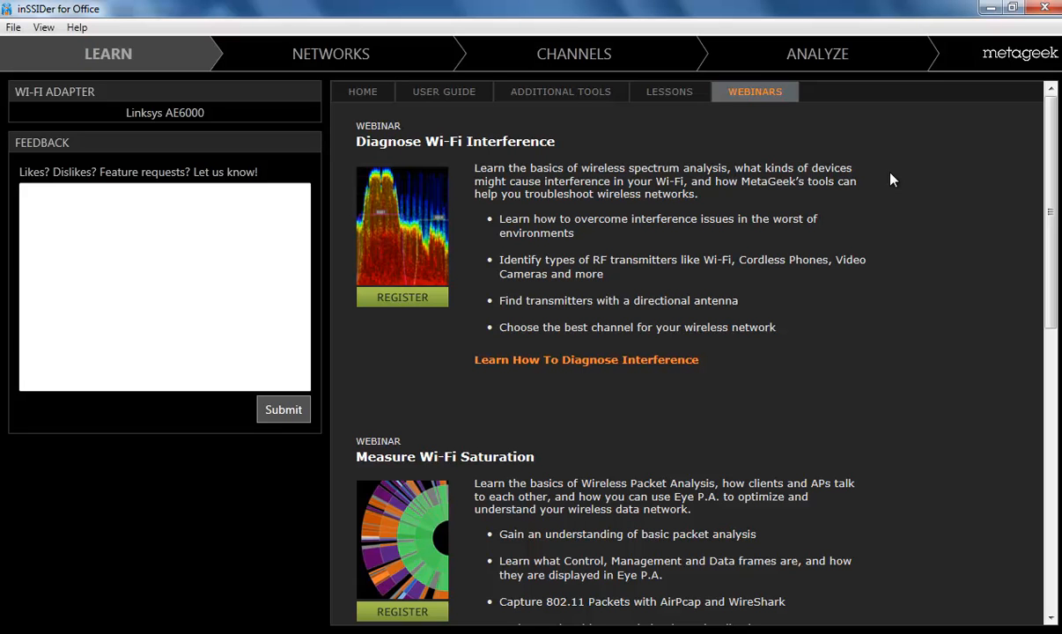
{"action": "mouse_move", "coordinate": [902, 190]}
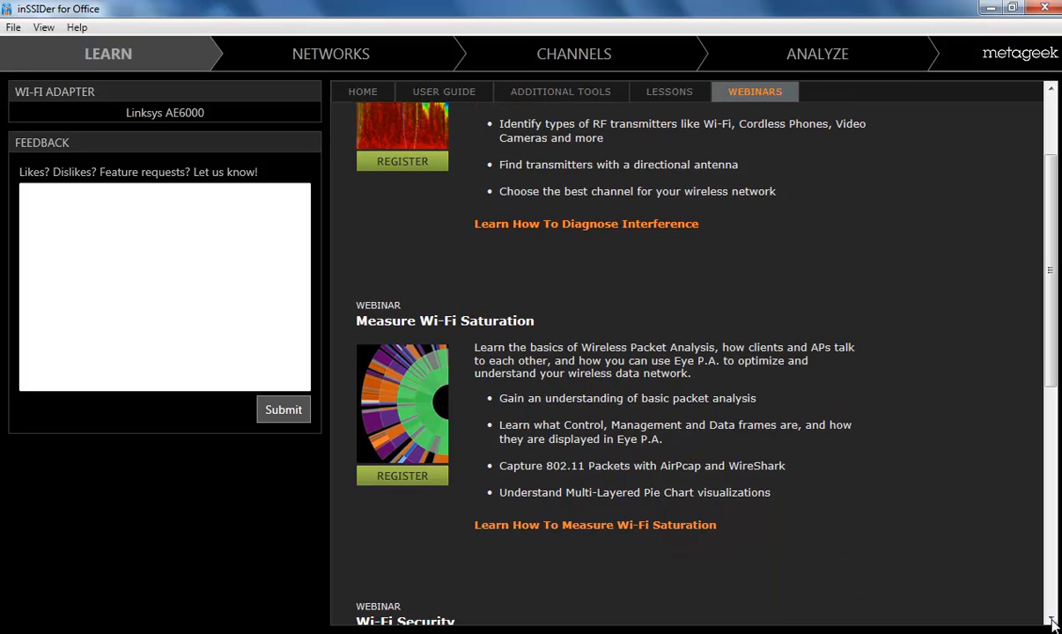
{"action": "scroll", "scroll_direction": "down", "scroll_amount": 3}
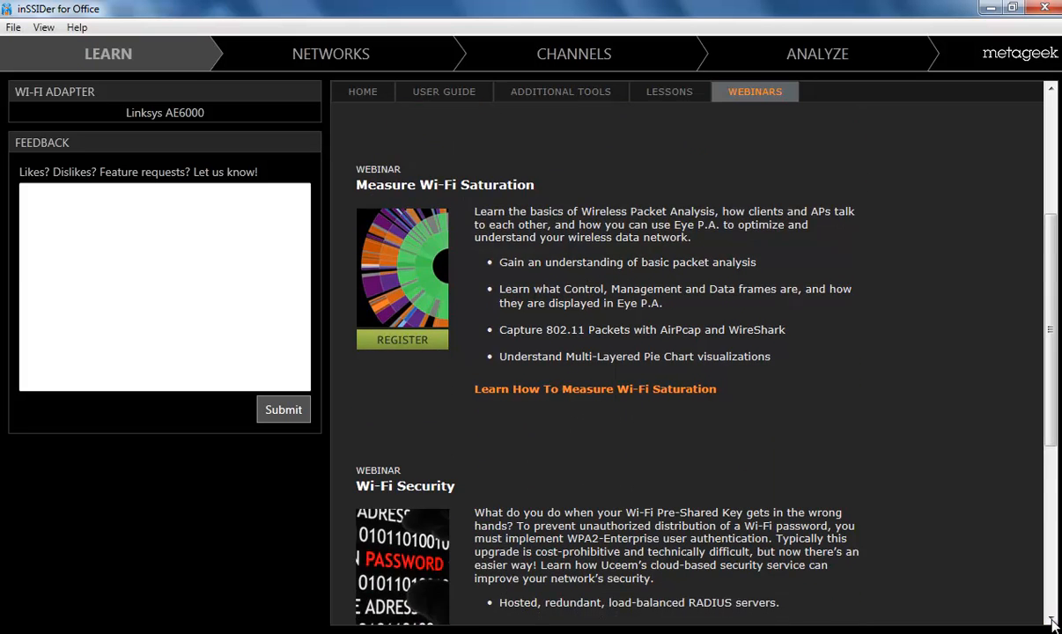
{"action": "scroll", "scroll_direction": "down", "scroll_amount": 3}
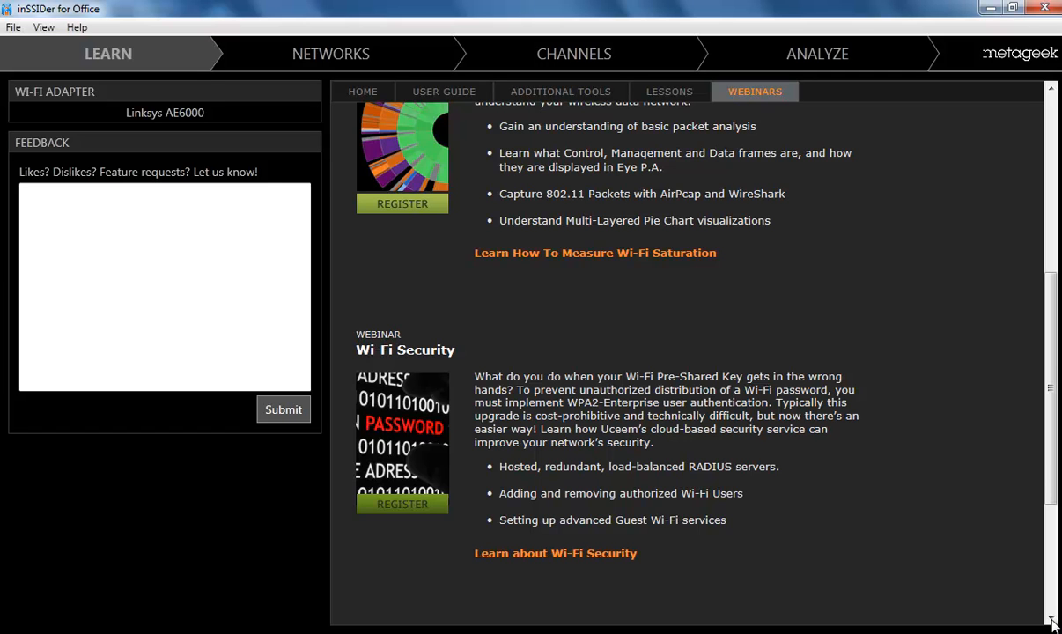
{"action": "scroll", "scroll_direction": "down", "scroll_amount": 3}
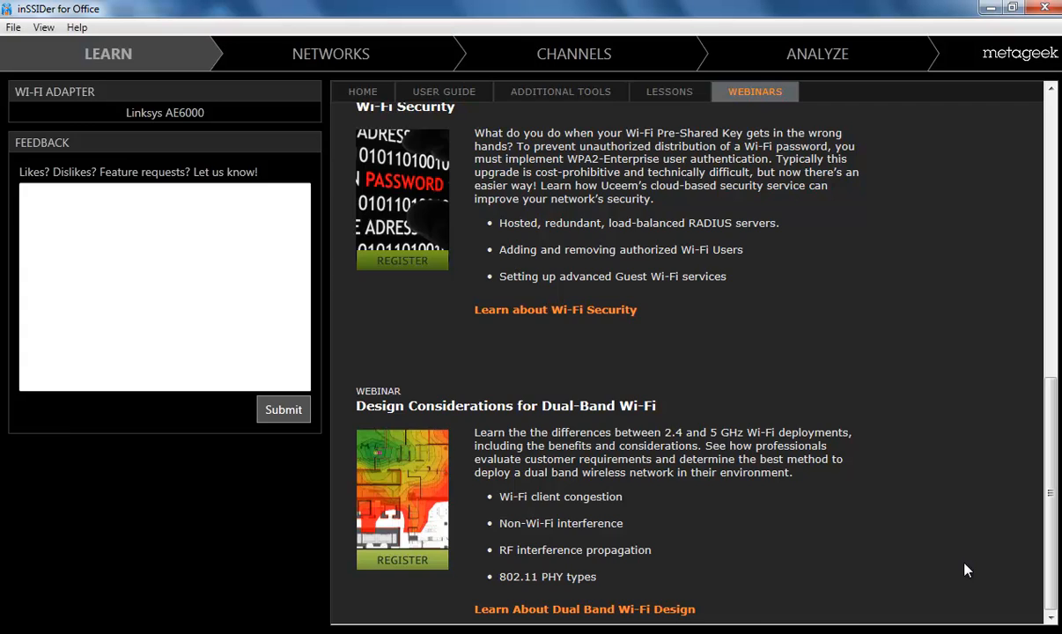
{"action": "left_click", "coordinate": [330, 53]}
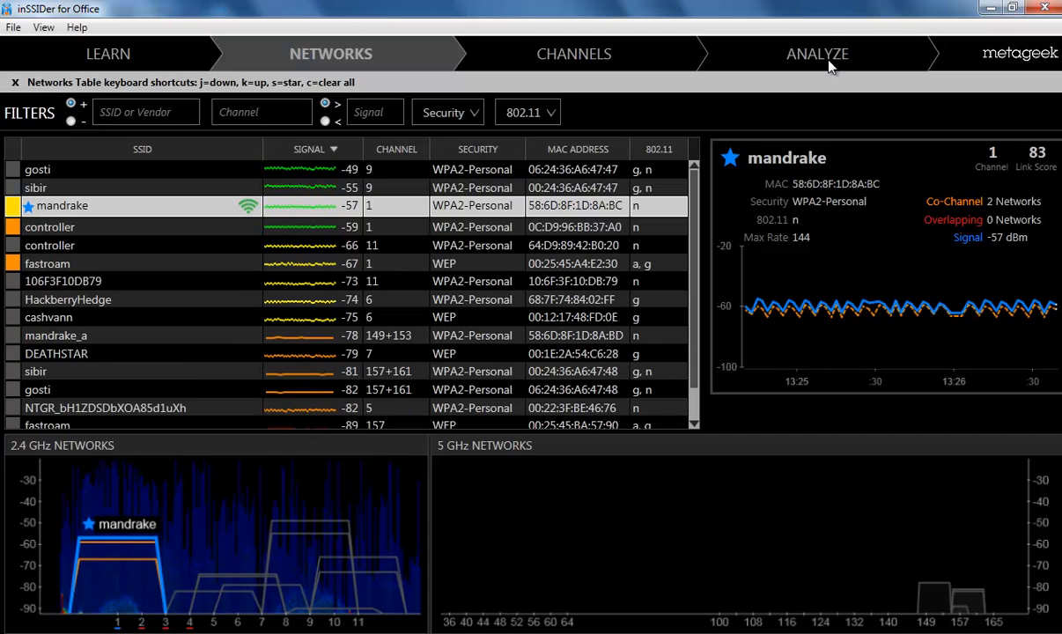
Switch to the Analyze section showing observed issues for the starred mandrake network
{"action": "left_click", "coordinate": [814, 52]}
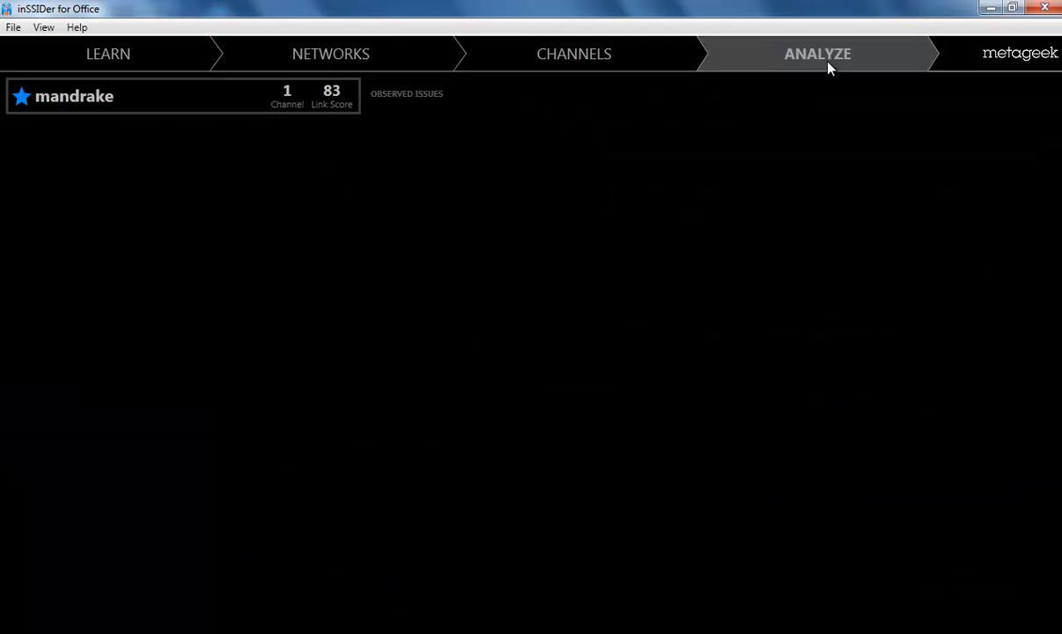
{"action": "mouse_move", "coordinate": [204, 97]}
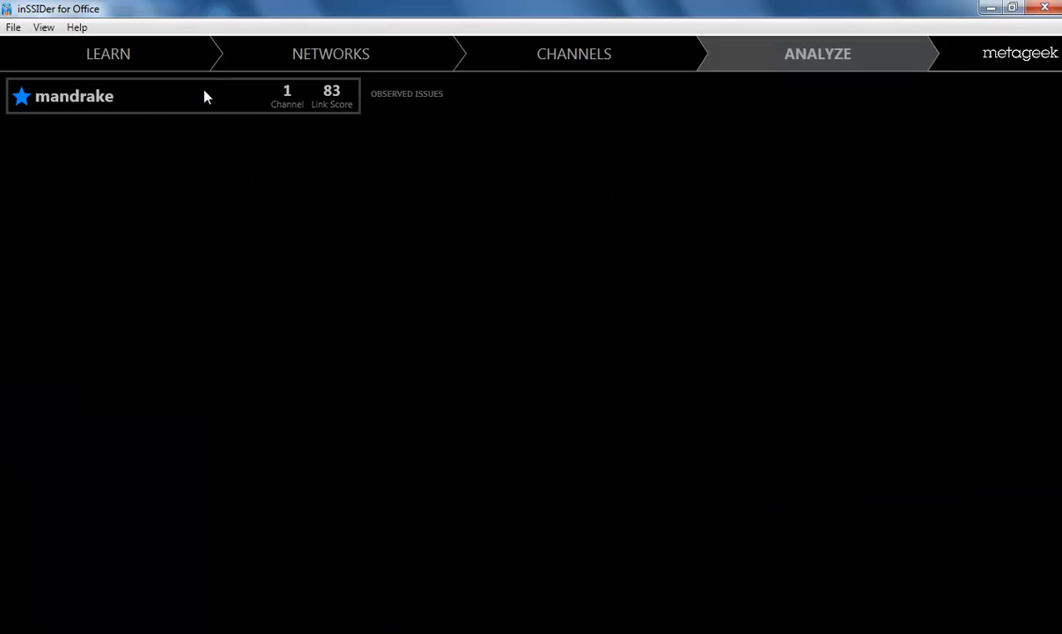